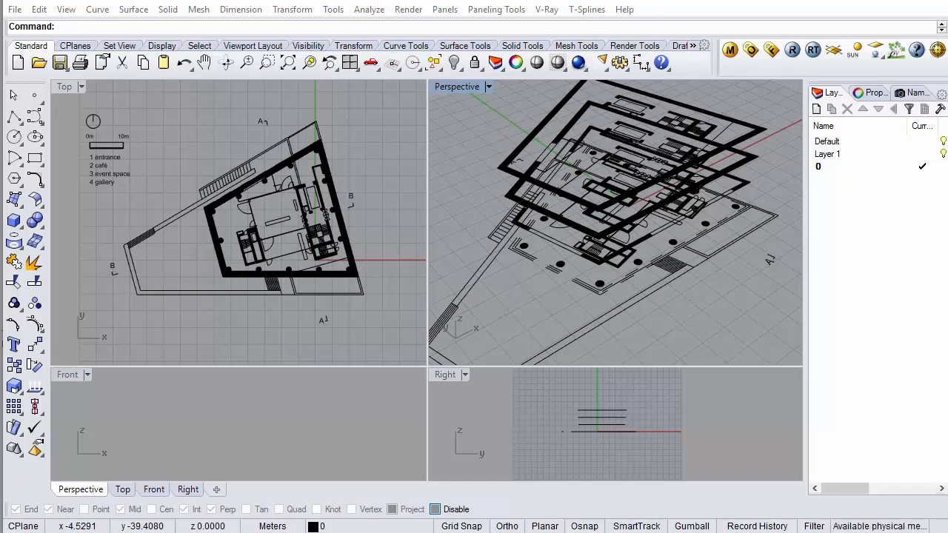
mouse_move(539, 272)
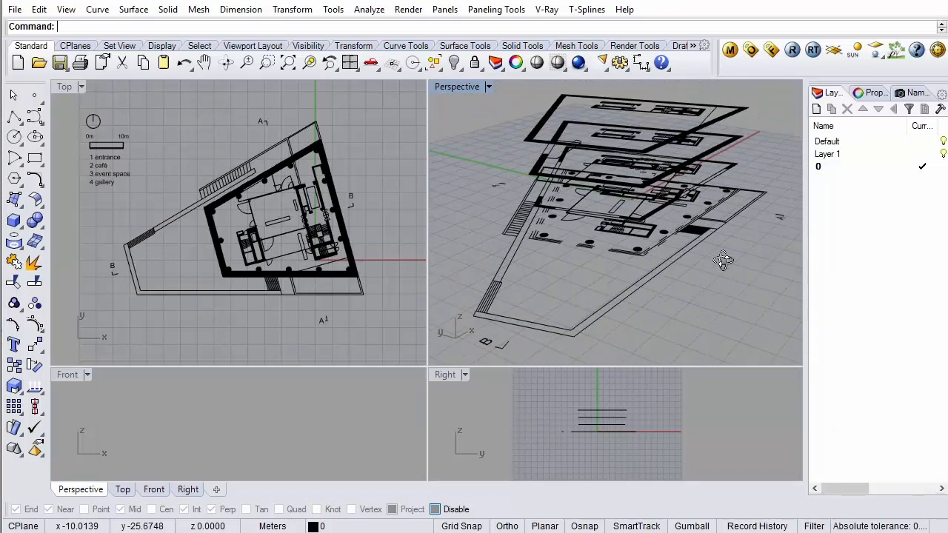
- Add a new top-level layer in the Layers panel and name it GF
drag(723, 261, 554, 166)
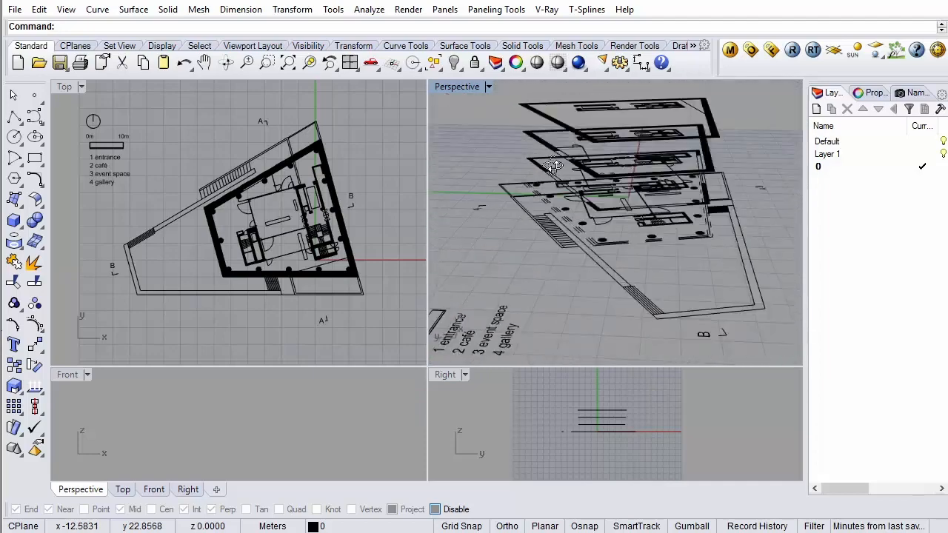
drag(554, 165, 628, 334)
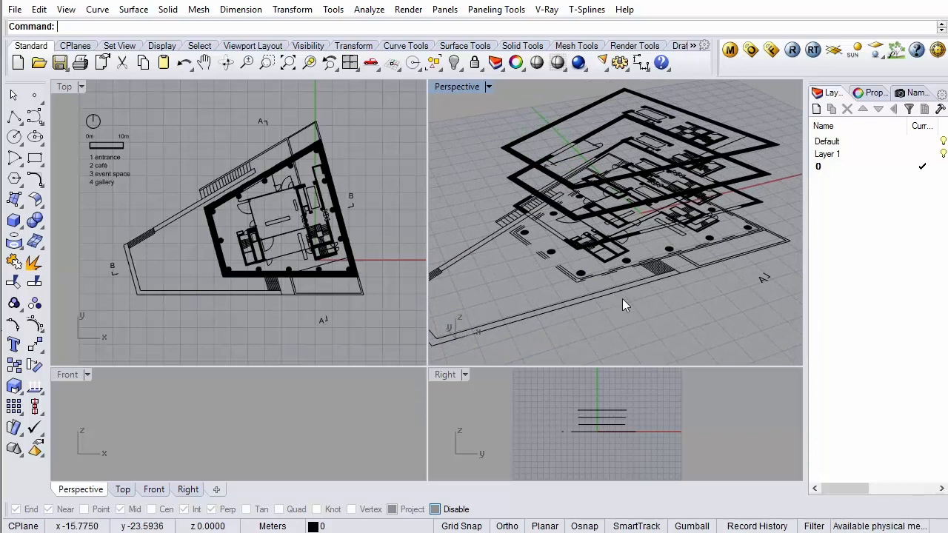
mouse_move(634, 310)
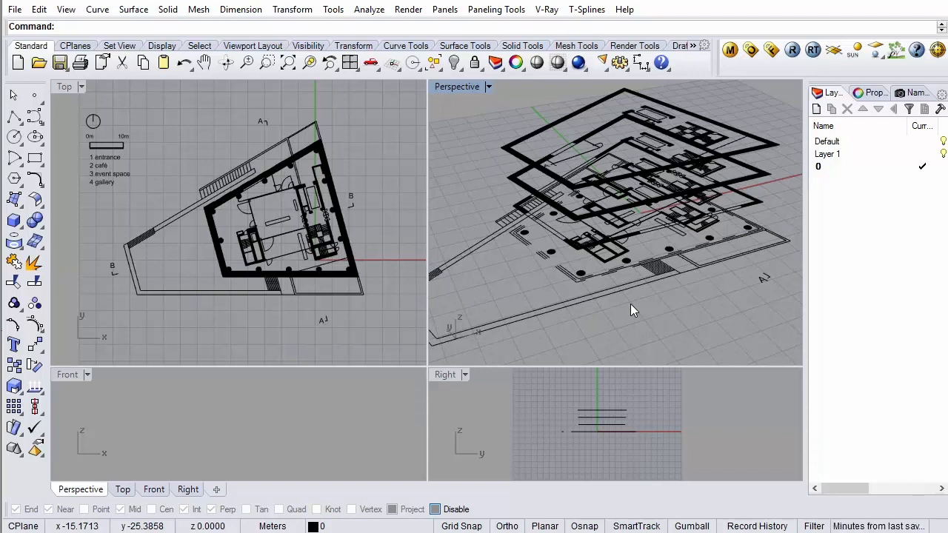
right_click(827, 154)
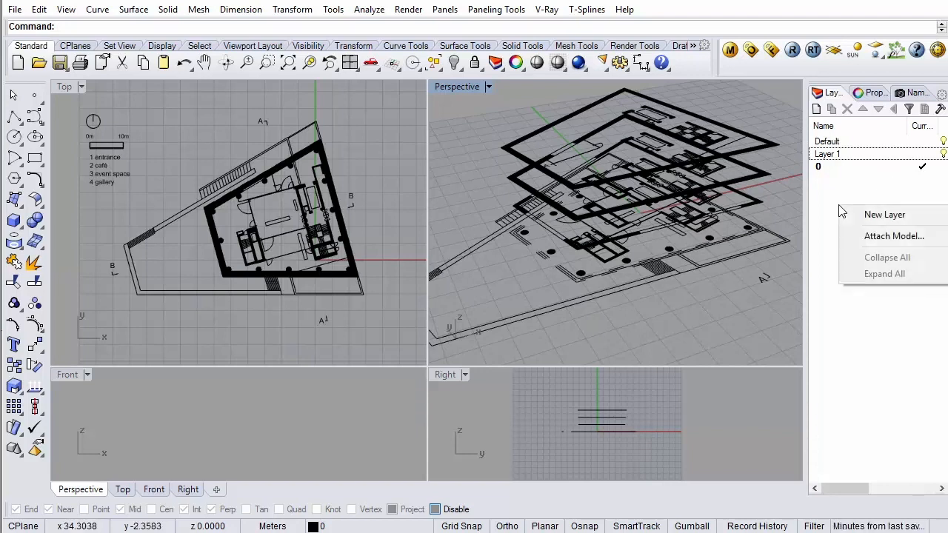
click(884, 215)
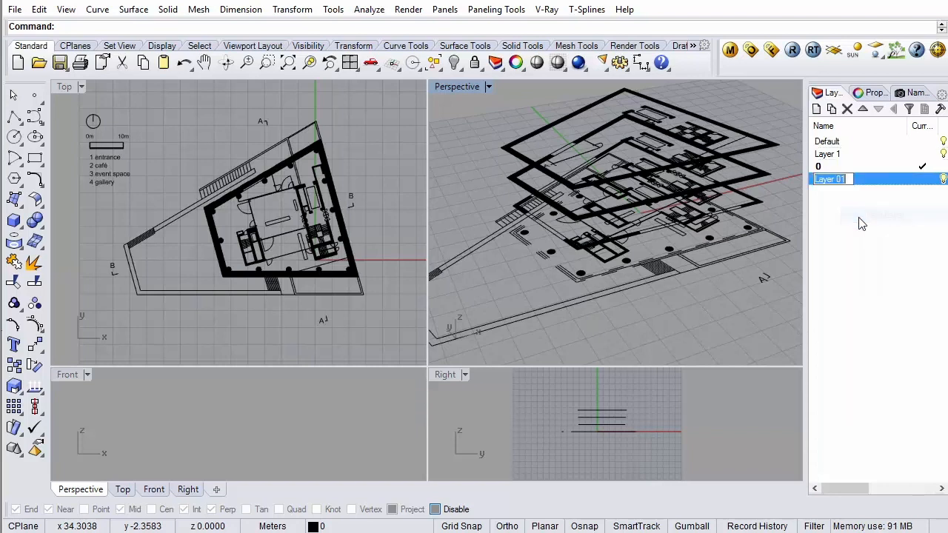
text(G)
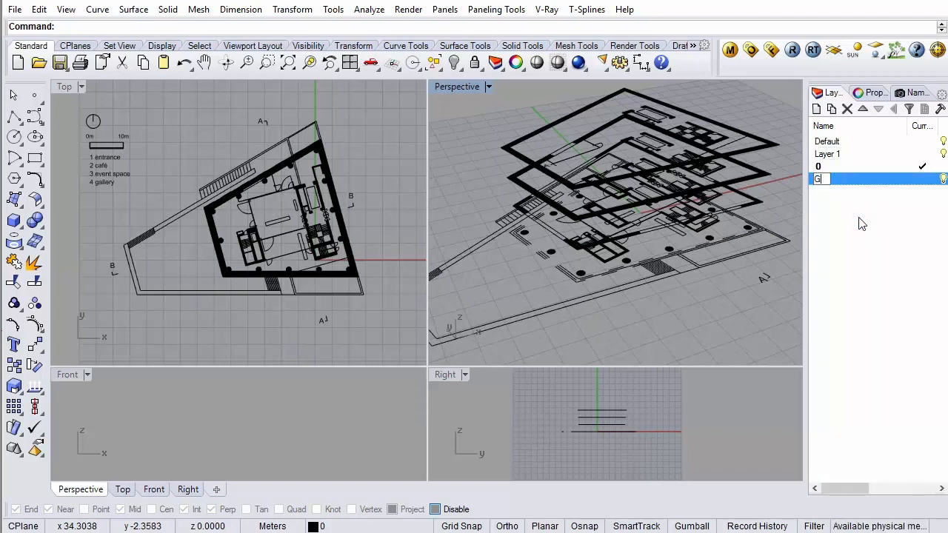
text(F)
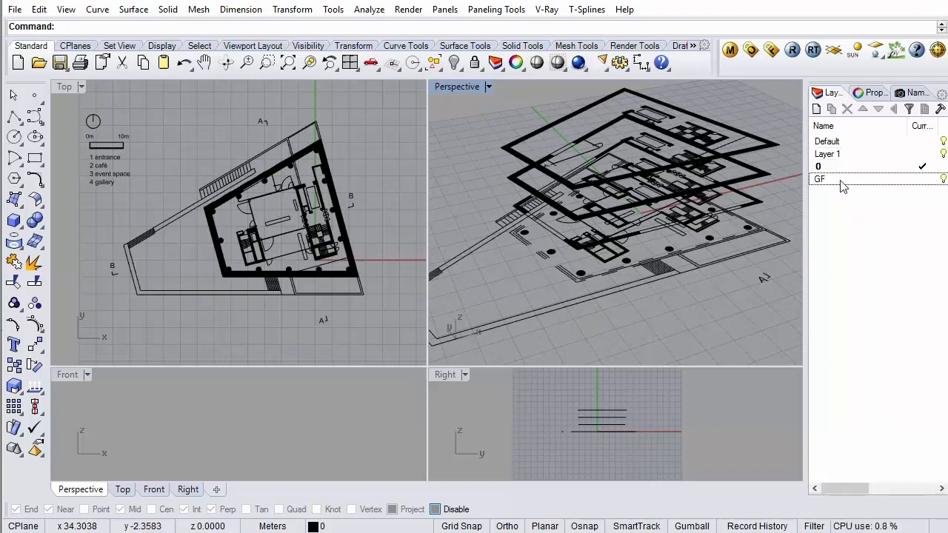
- Add a sublayer under GF and duplicate it to get four sublayers
right_click(820, 178)
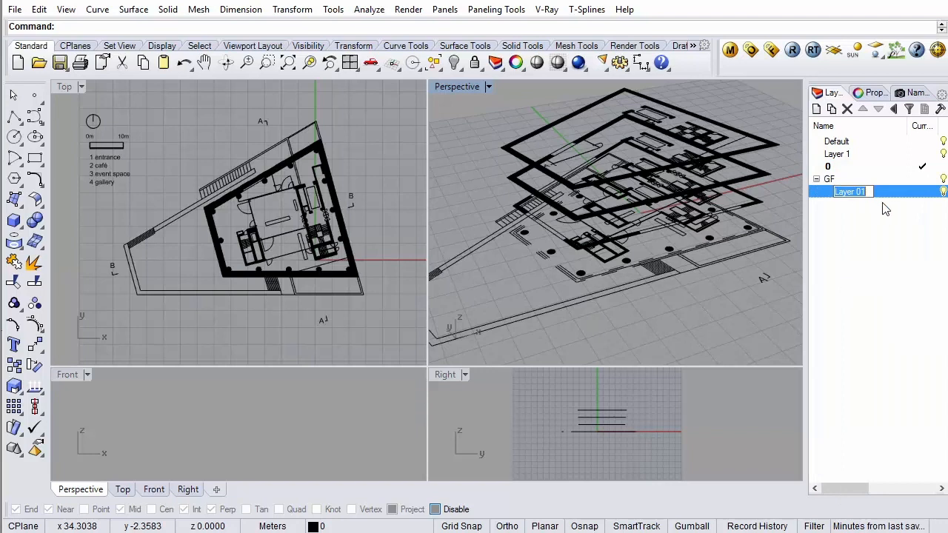
right_click(850, 191)
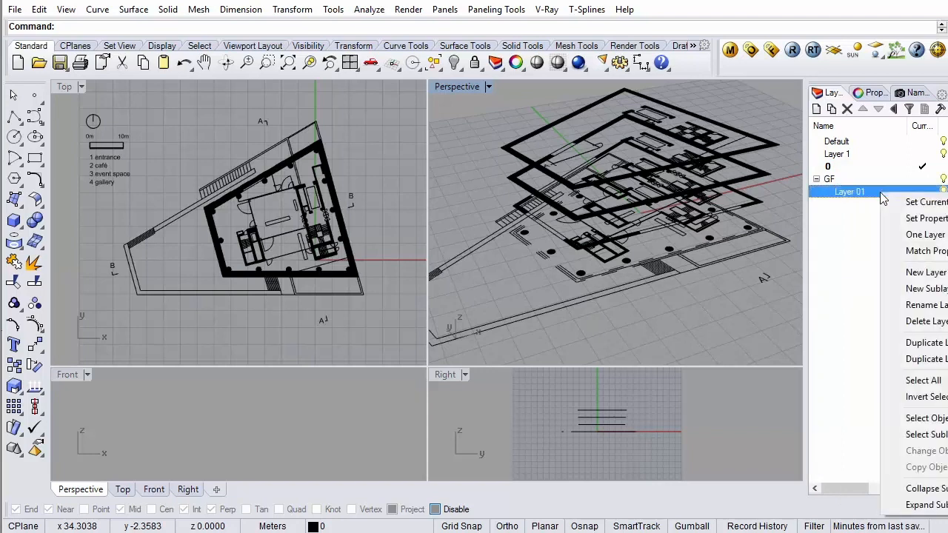
mouse_move(925, 322)
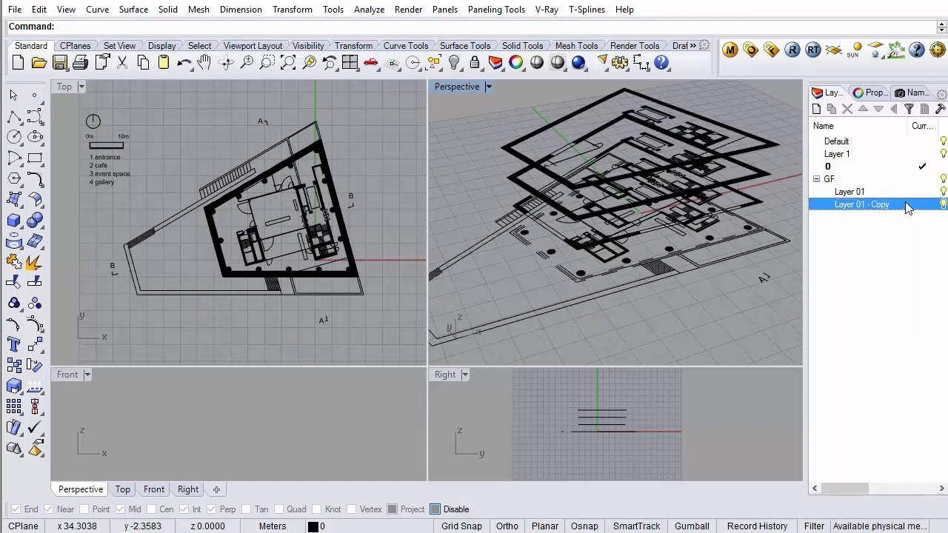
click(829, 109)
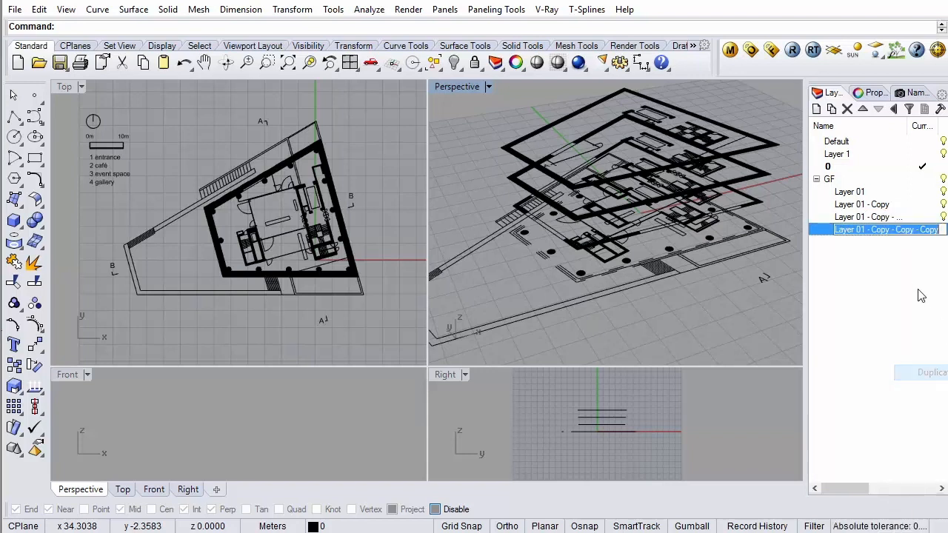
right_click(886, 228)
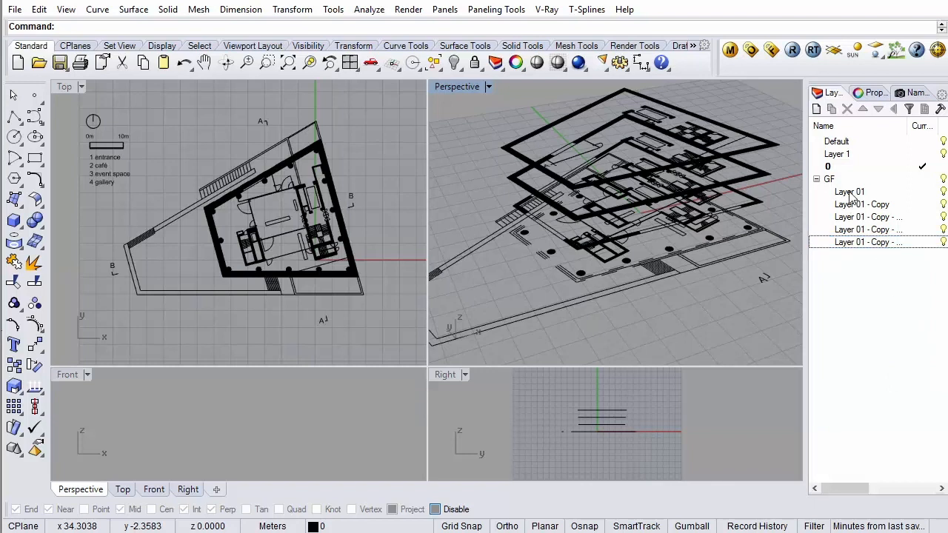
- Rename the first three GF sublayers to Sketch, Wall Lines and Division Lines
double_click(849, 193)
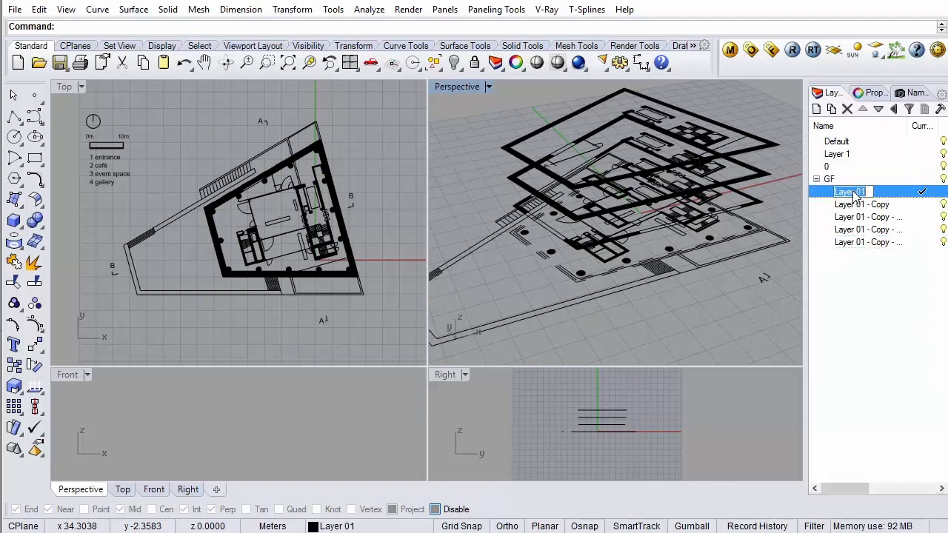
text(Sketch)
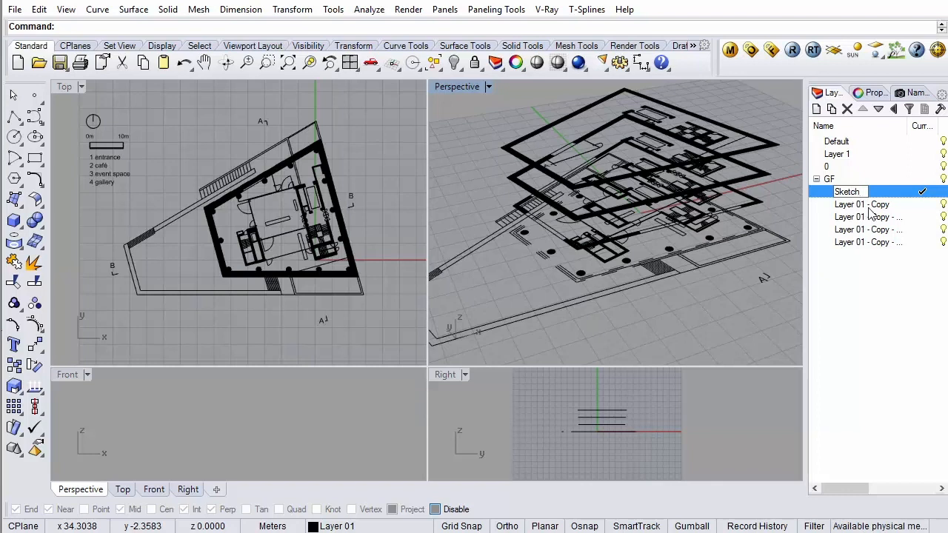
click(862, 204)
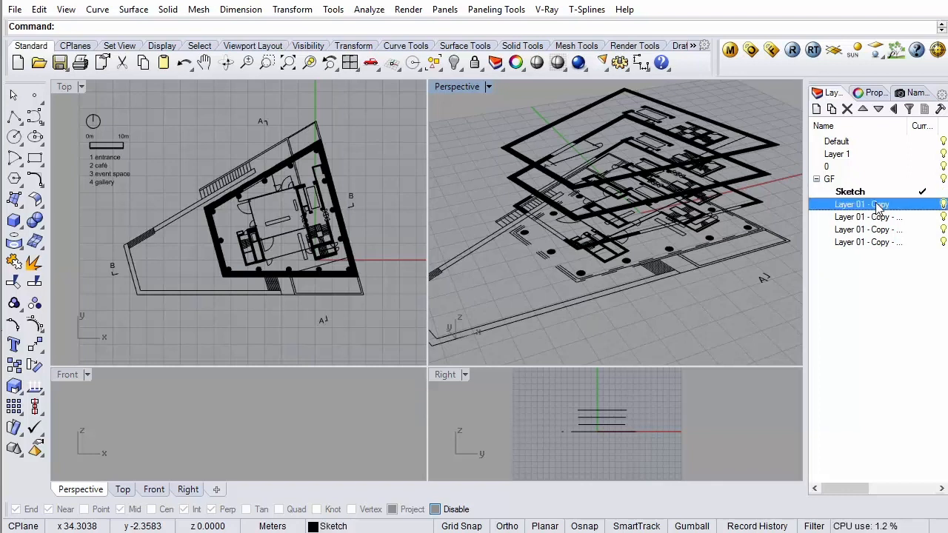
double_click(863, 204)
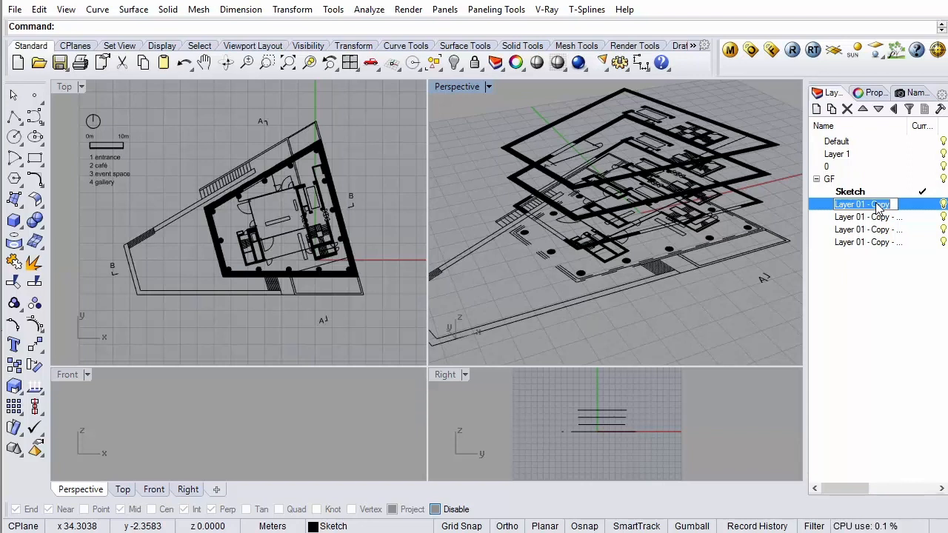
text(Wall Lines)
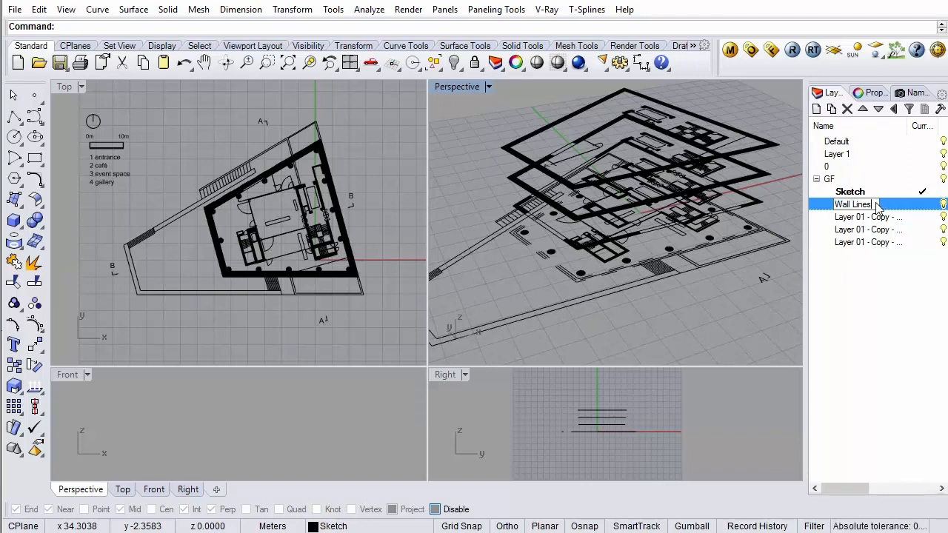
click(866, 217)
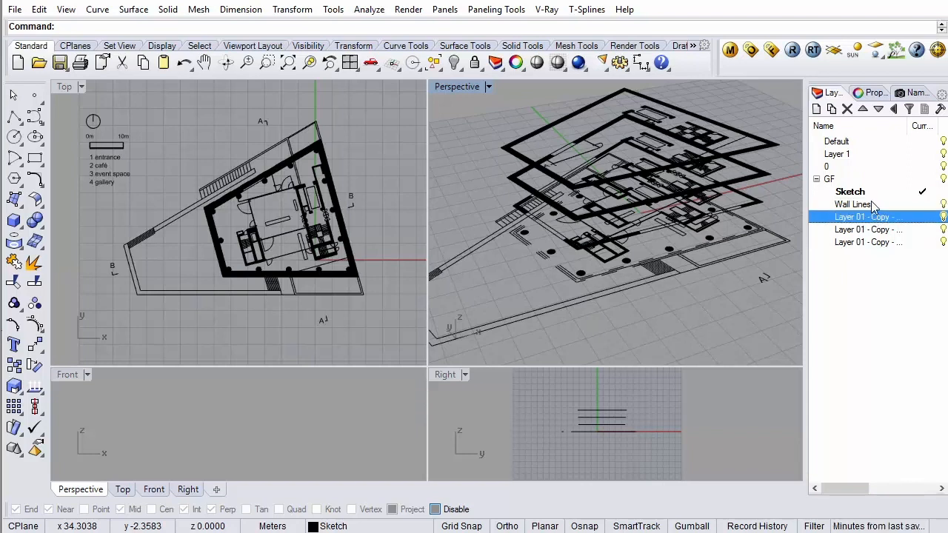
click(853, 204)
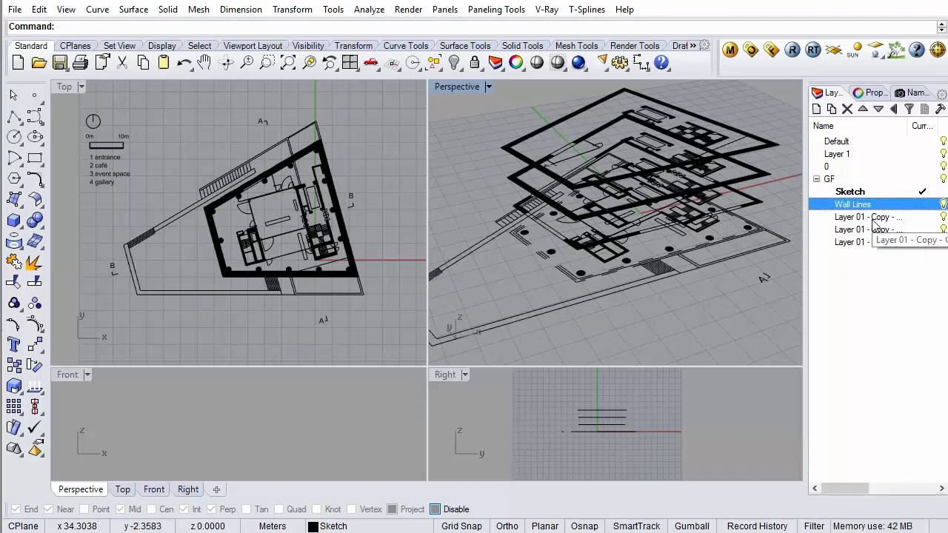
click(874, 216)
text(Division Lines)
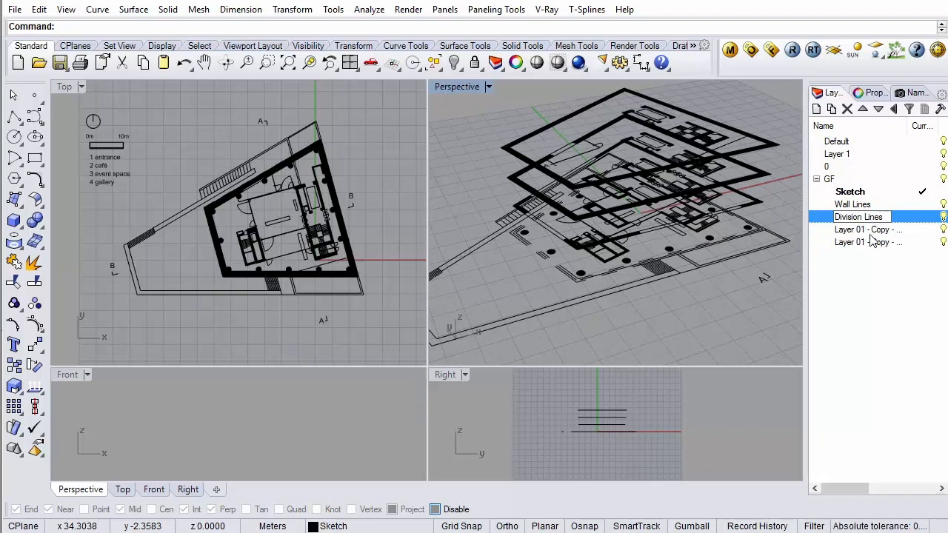
click(866, 230)
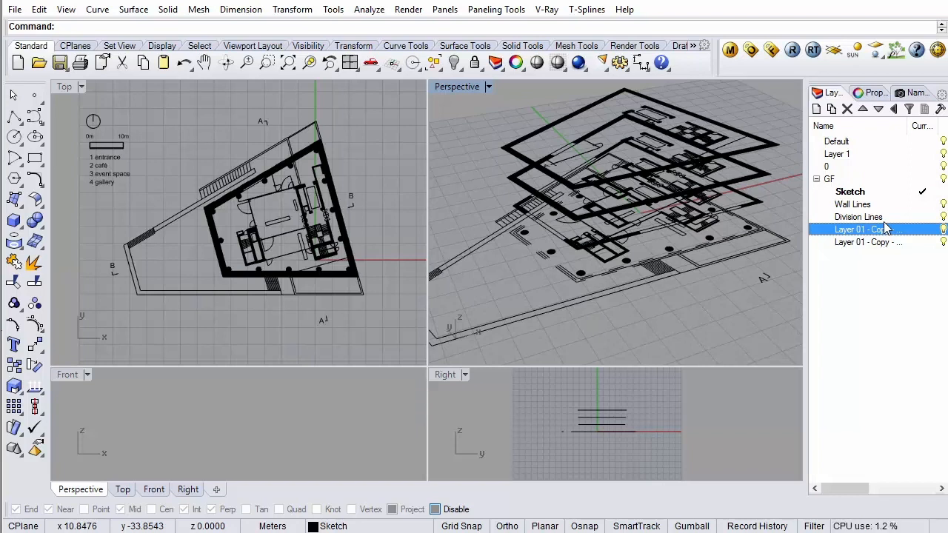
mouse_move(886, 228)
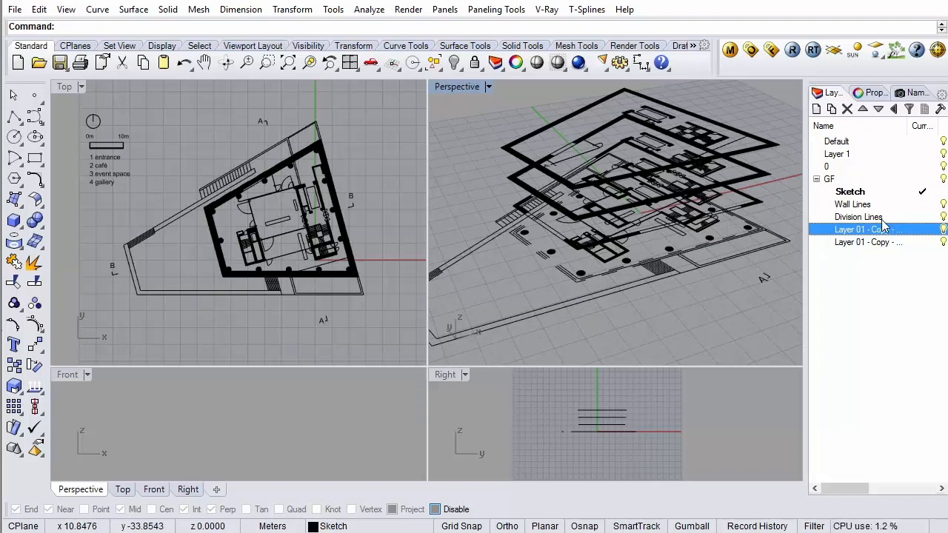
- Rename the remaining sublayers to Void and Text
click(854, 204)
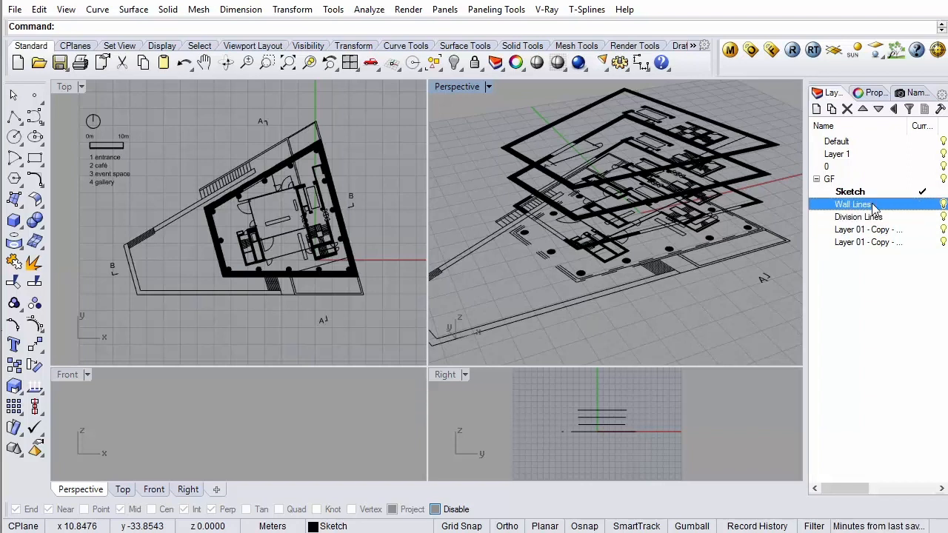
click(859, 216)
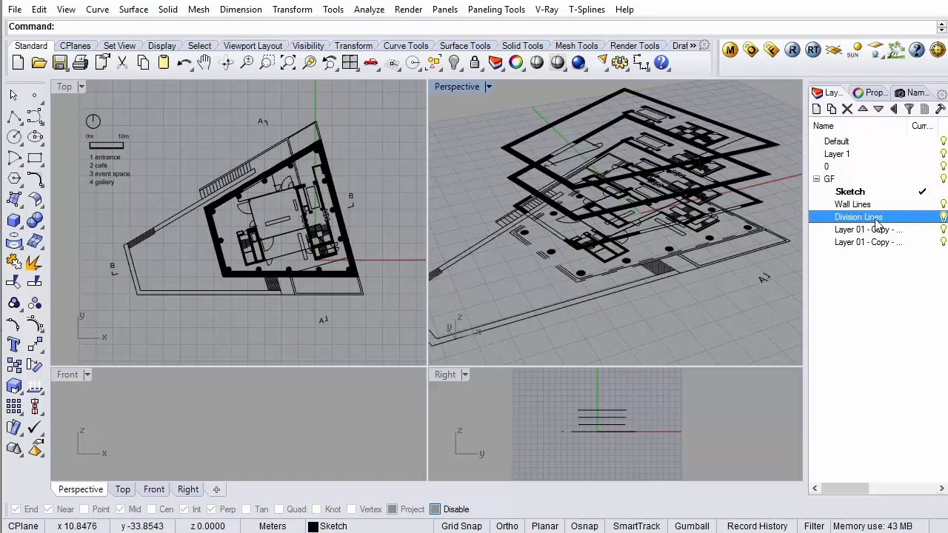
click(862, 228)
text(Void)
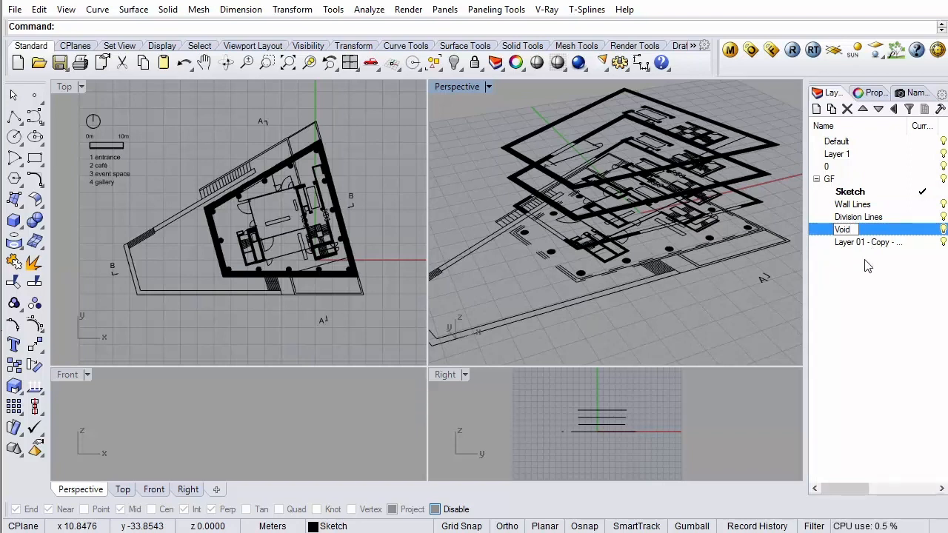
click(868, 241)
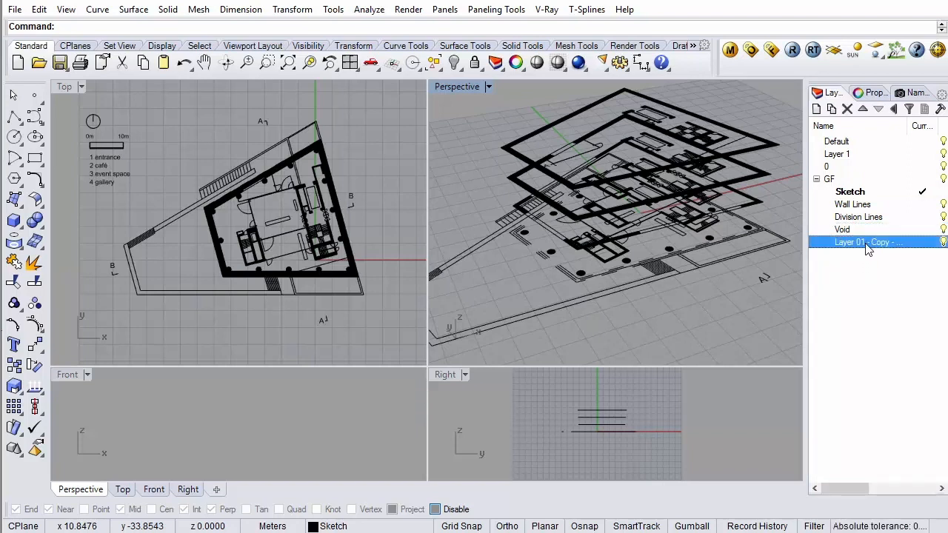
text(Text)
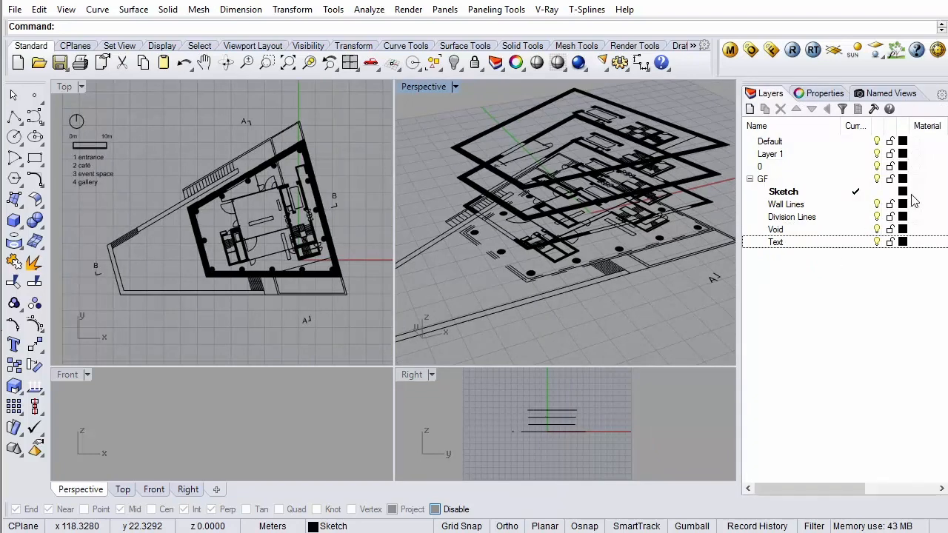
- Colour the Wall Lines layer blue and the Division Lines layer dark green
click(904, 191)
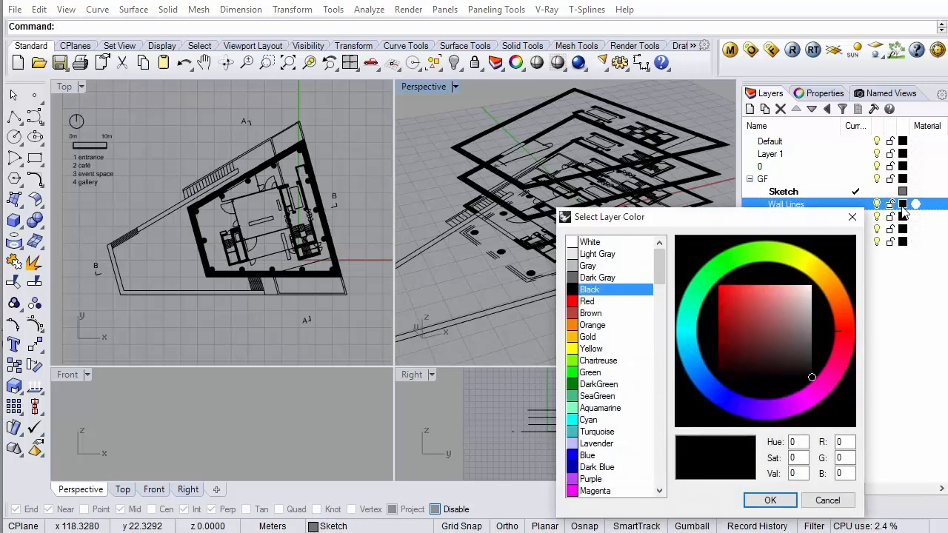
click(587, 455)
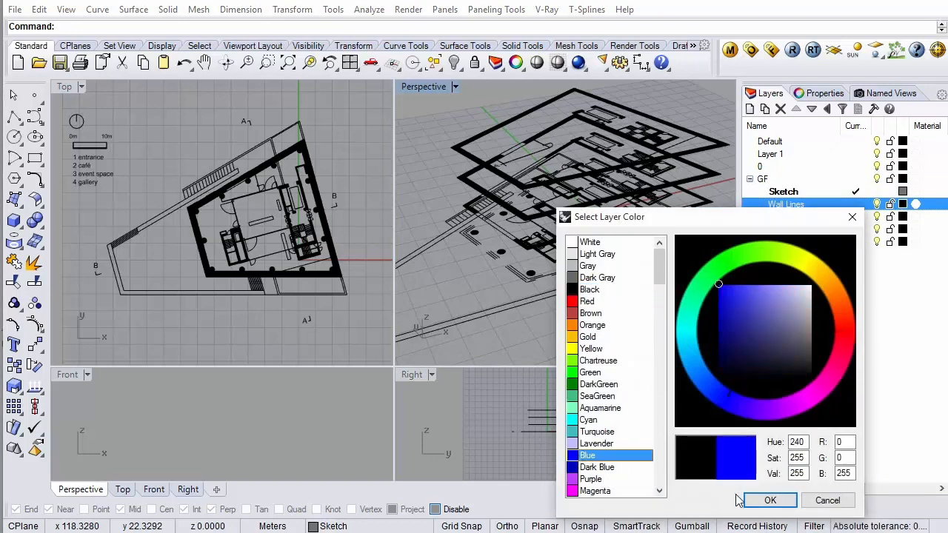
click(769, 501)
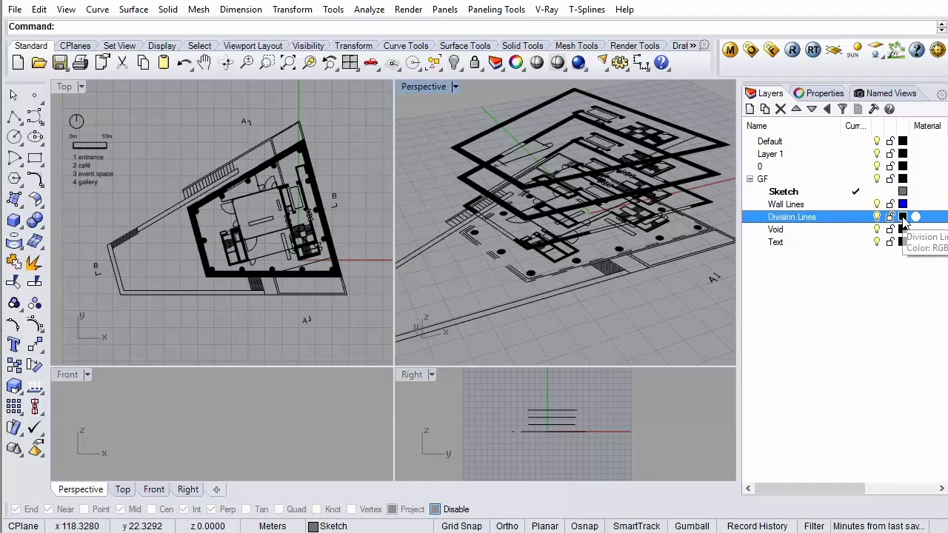
click(902, 217)
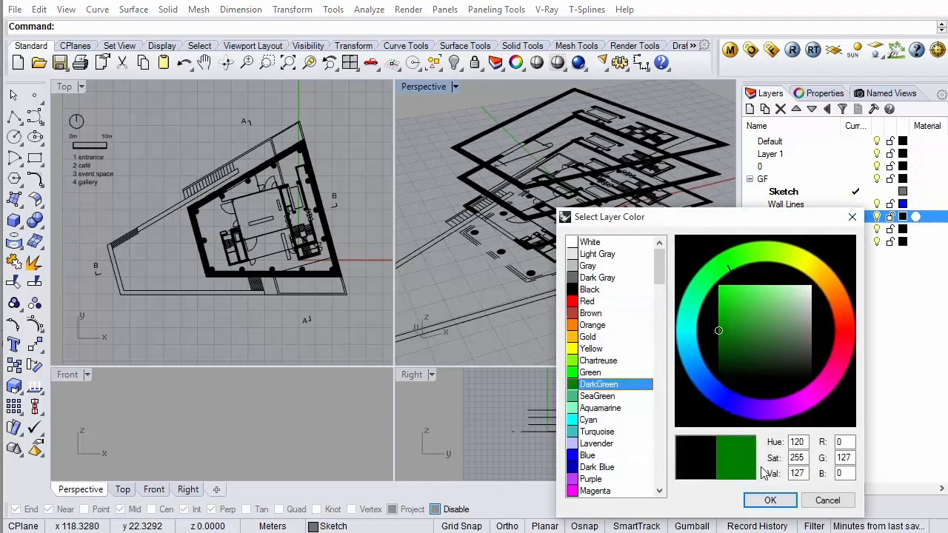
click(770, 500)
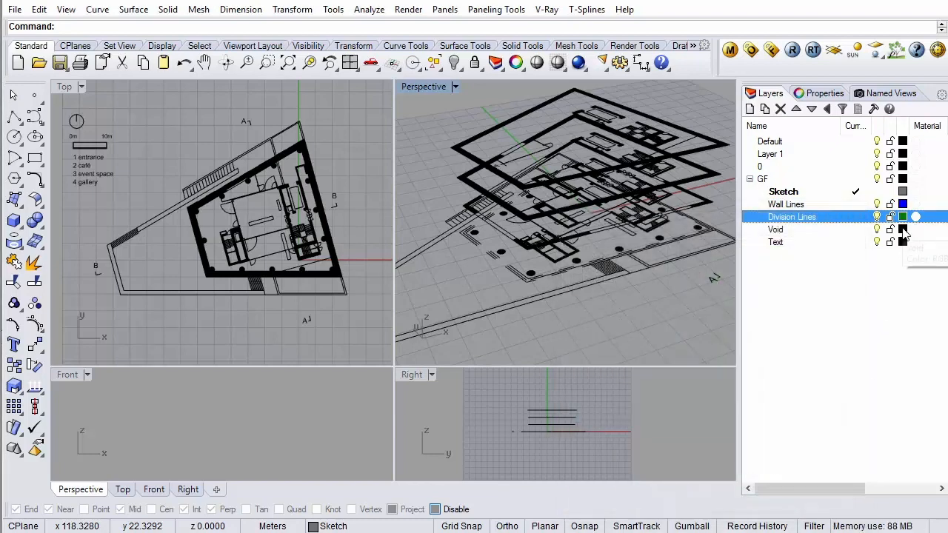
- Colour the Void layer a reddish brown and the Text layer red
click(904, 216)
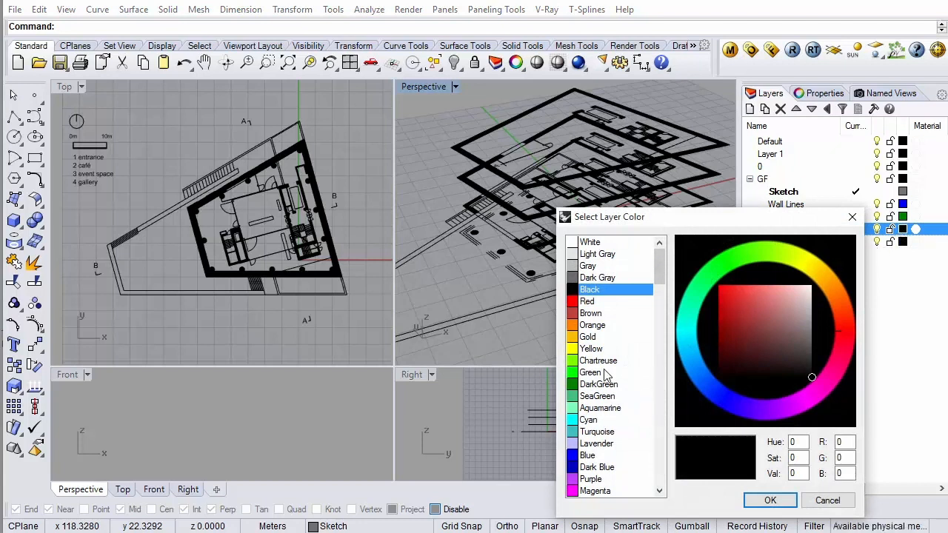
click(590, 314)
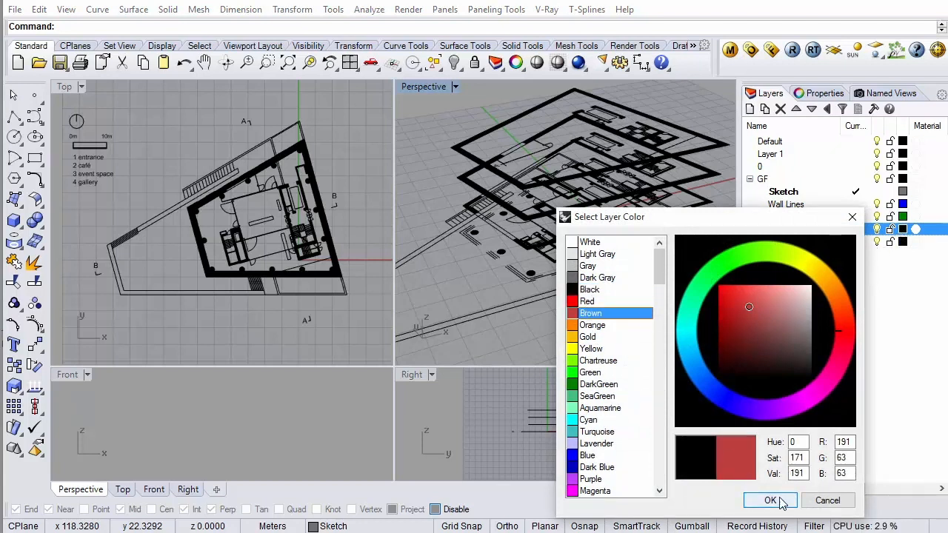
click(590, 289)
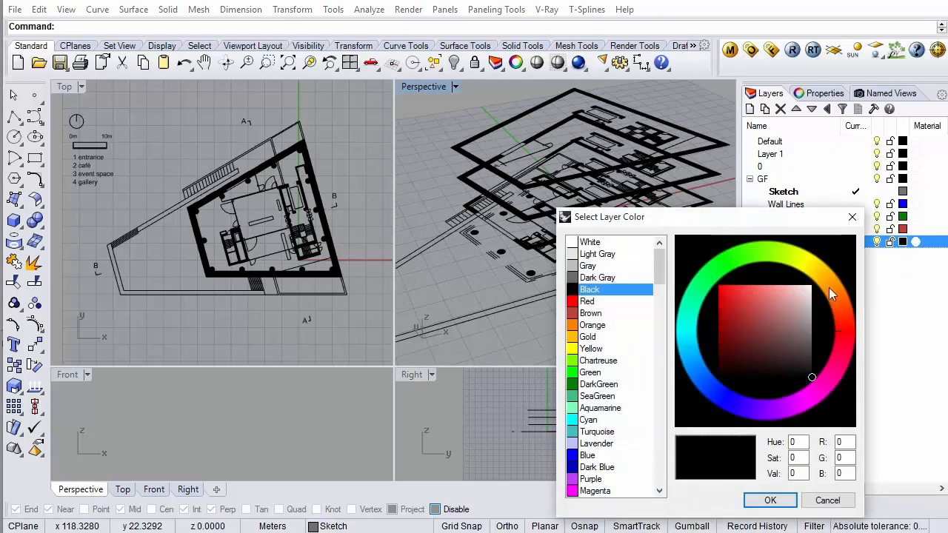
click(587, 301)
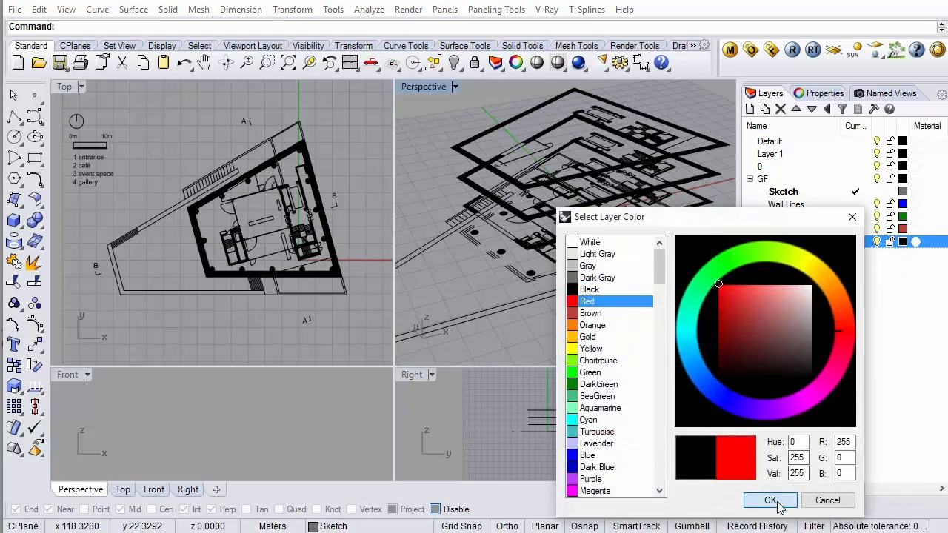
click(771, 500)
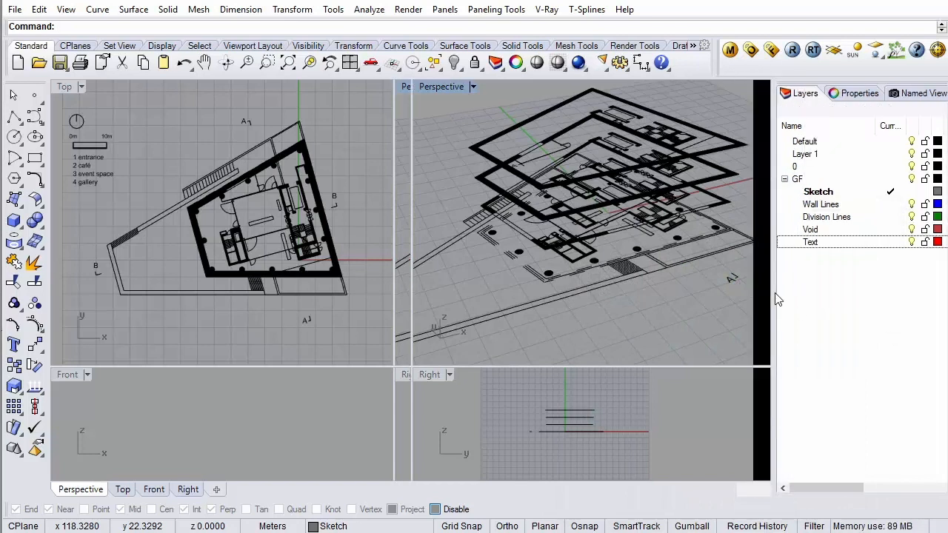
- Duplicate the GF layer with all its sublayers and name the copy 1F
click(797, 177)
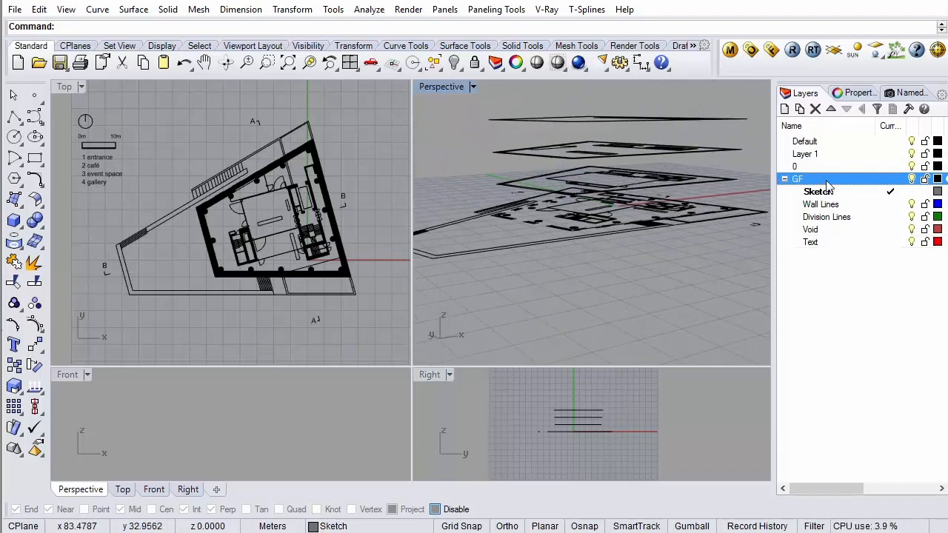
right_click(797, 178)
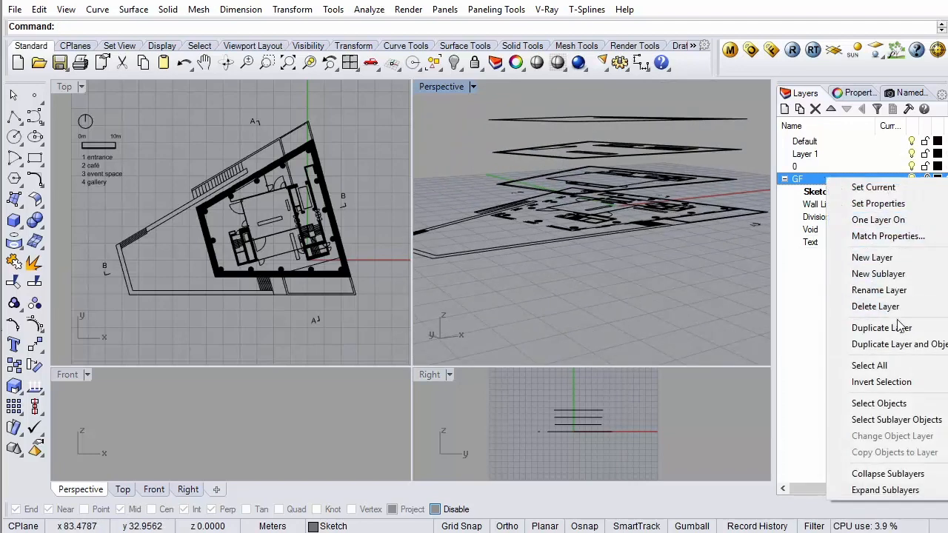
click(881, 327)
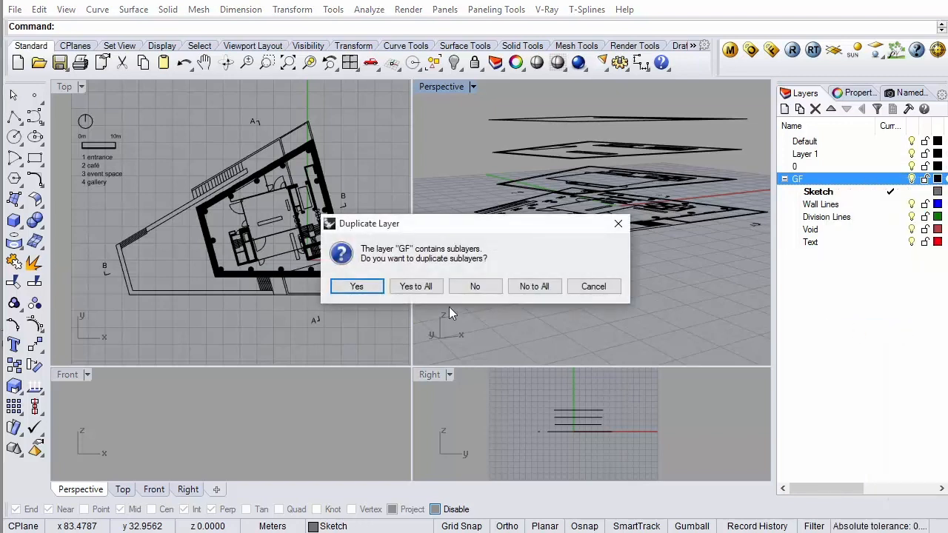
click(356, 286)
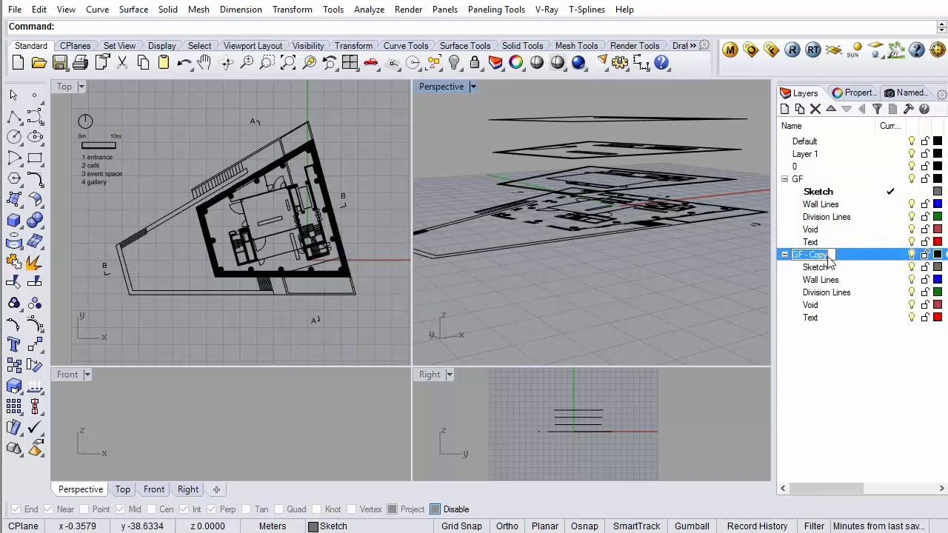
text(1F)
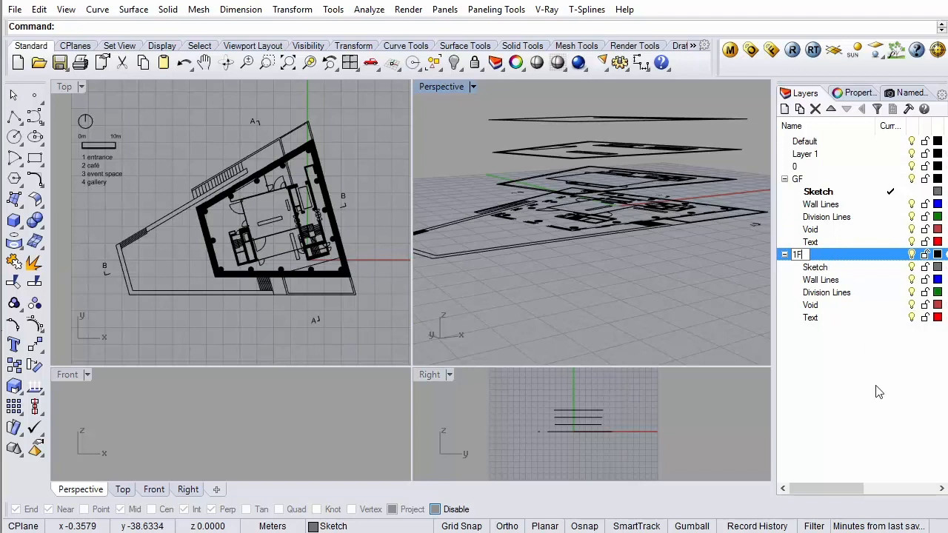
- Duplicate again with all sublayers to create the 2F and 3F floor layers
right_click(797, 255)
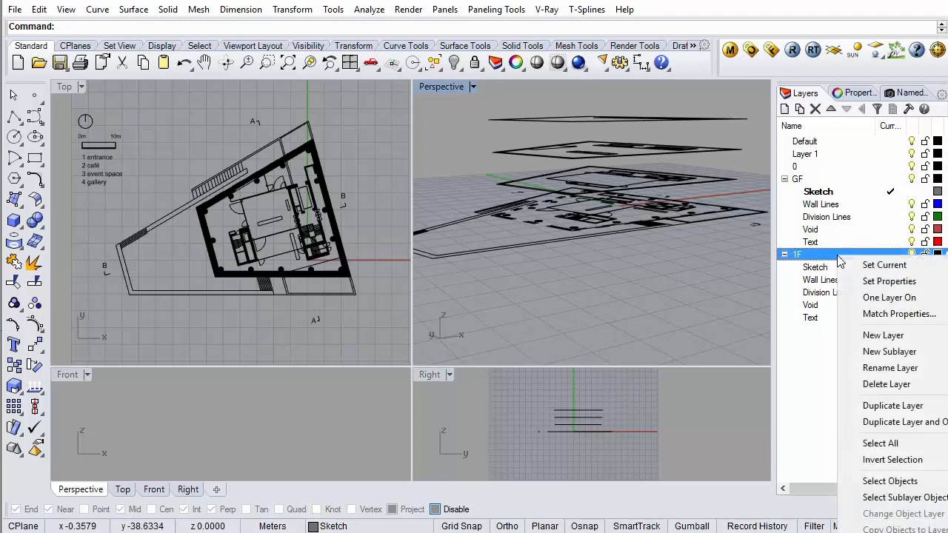
click(892, 406)
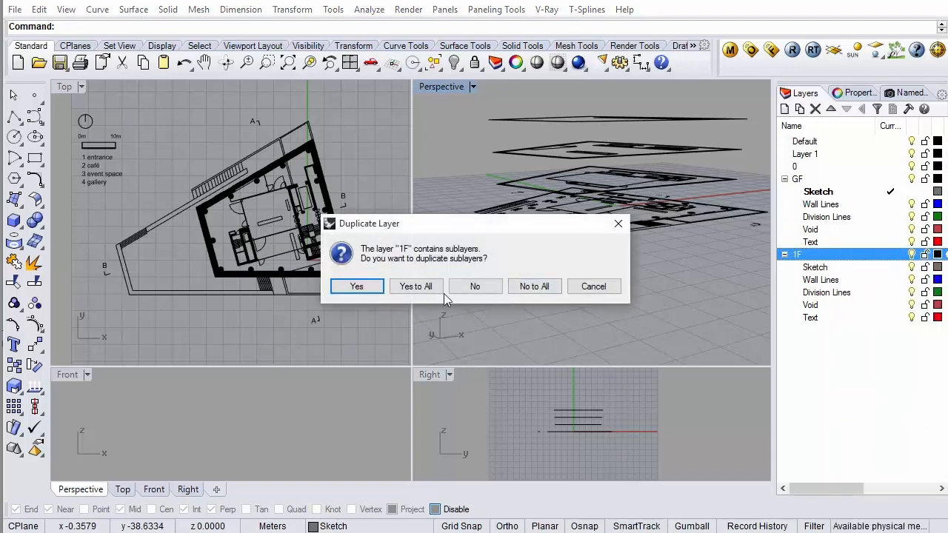
click(355, 286)
text(2F)
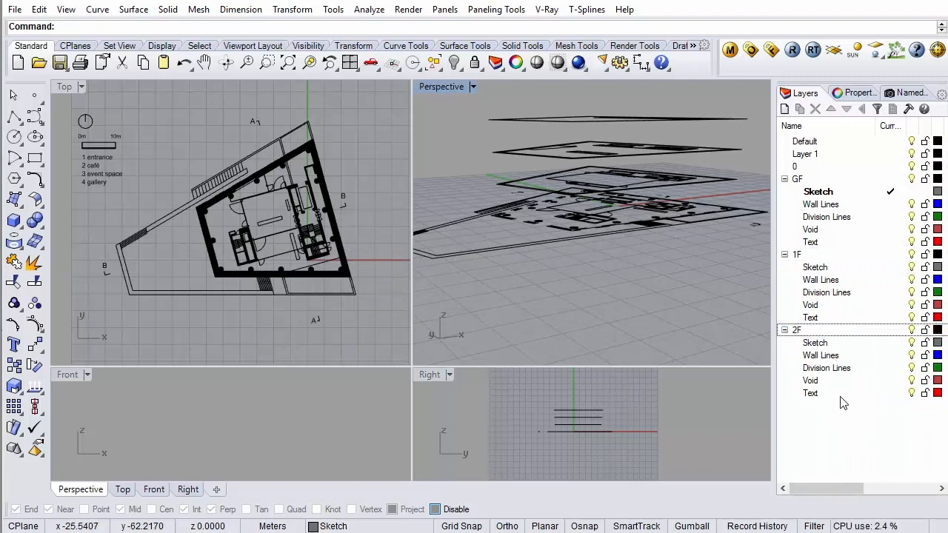
right_click(797, 329)
text(3)
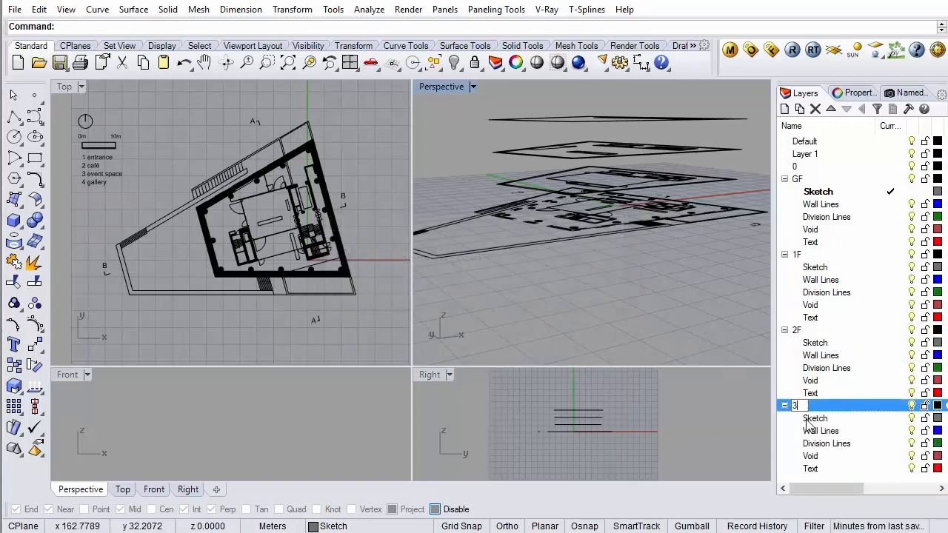
text(F)
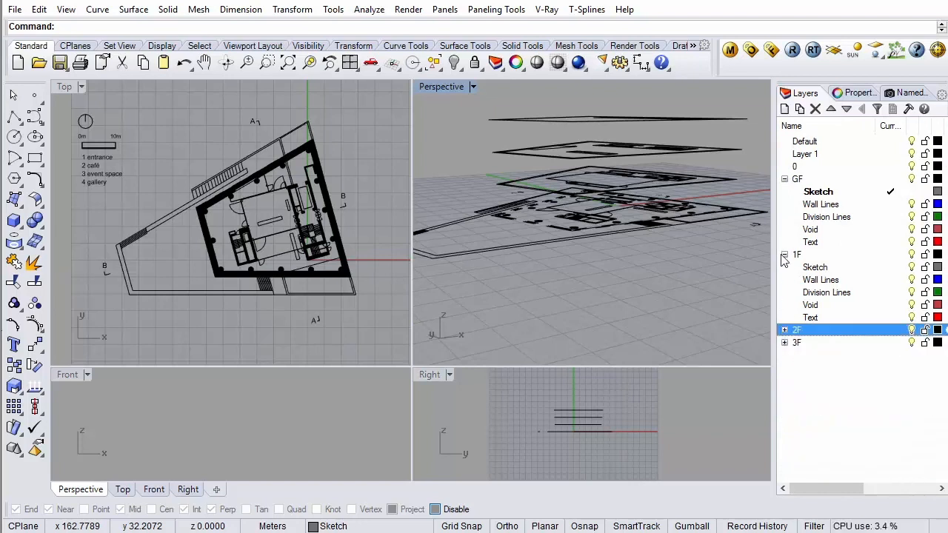
- Move the first-floor plan drawing onto the 1F Sketch sublayer via Change Object Layer
click(785, 255)
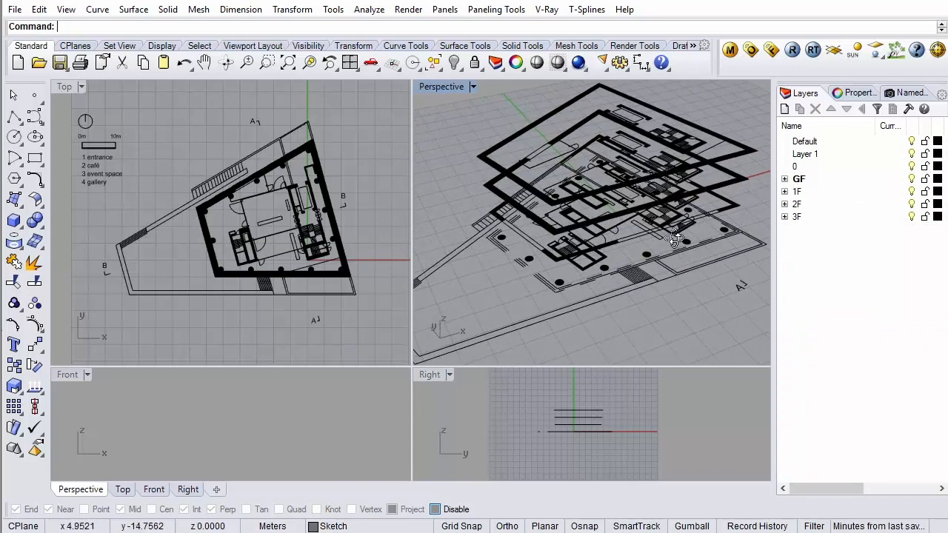
click(786, 180)
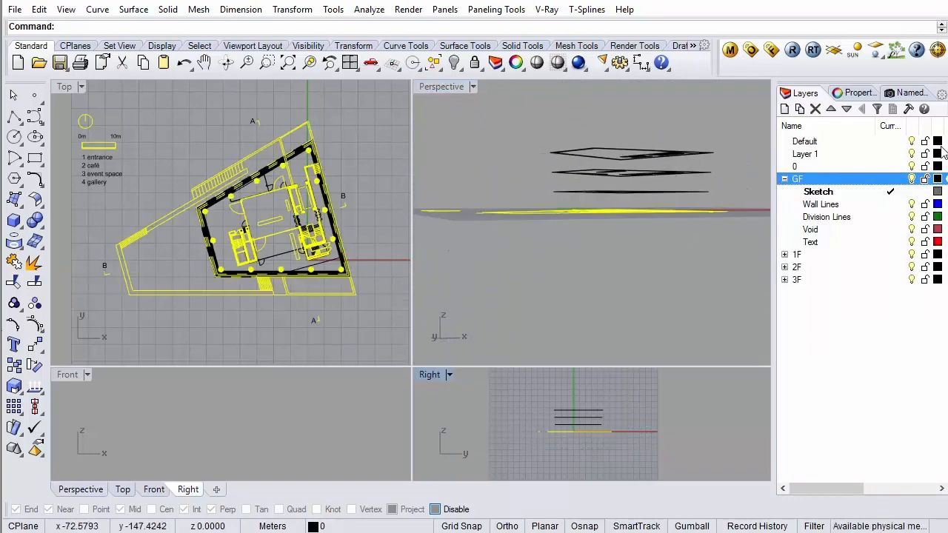
right_click(817, 191)
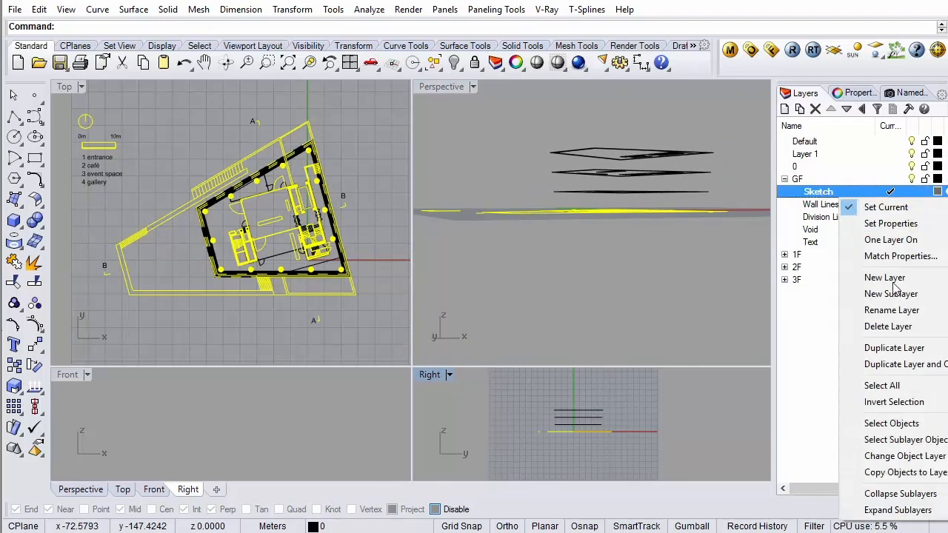
mouse_move(904, 456)
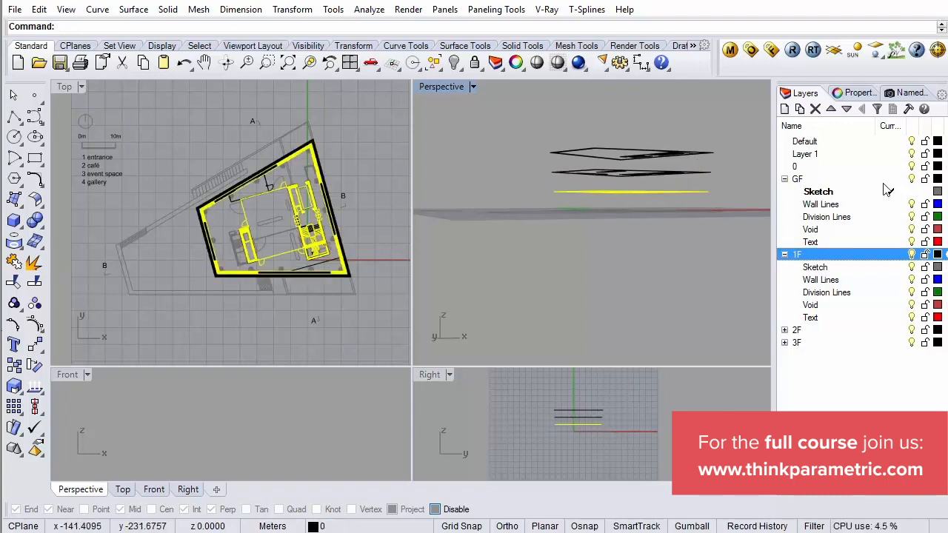
right_click(815, 266)
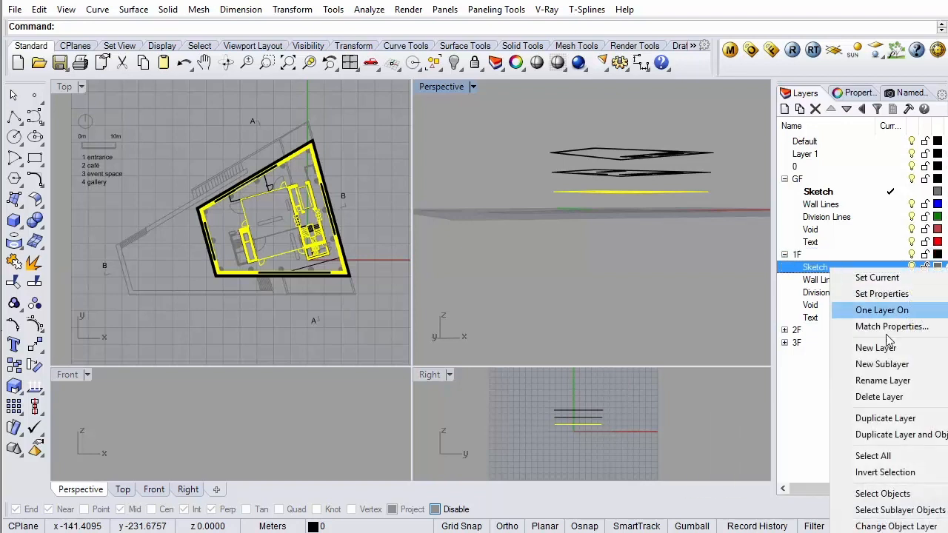
mouse_move(896, 526)
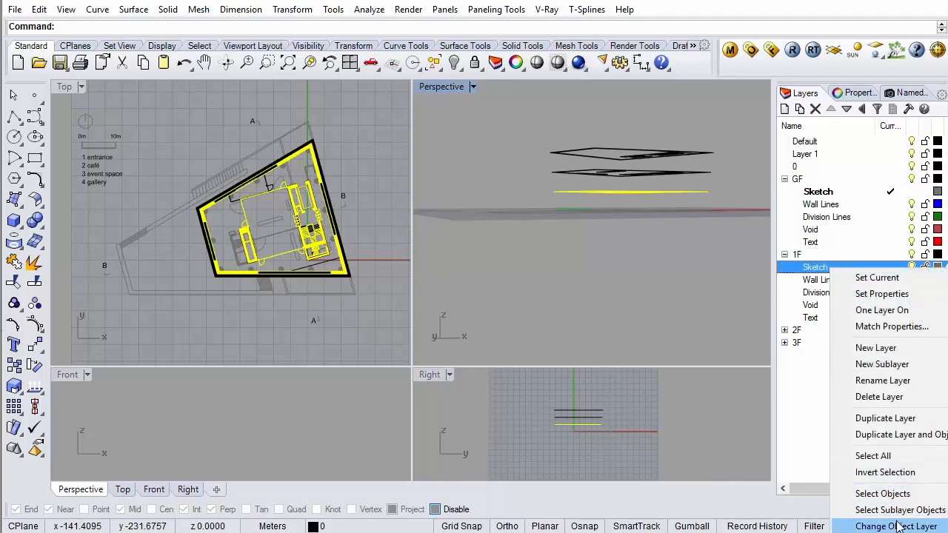
click(898, 526)
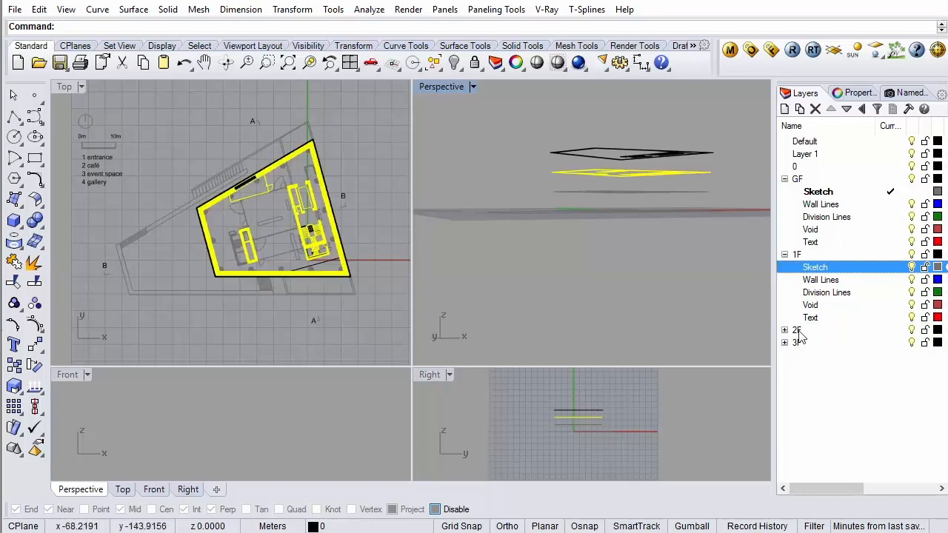
- Move the upper floor plan drawings onto the 2F and 3F Sketch sublayers
click(785, 329)
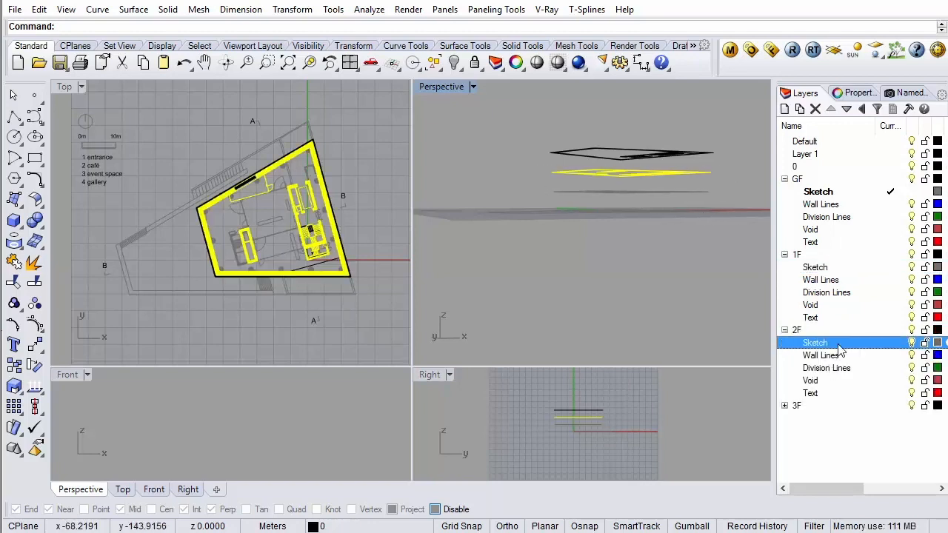
click(815, 342)
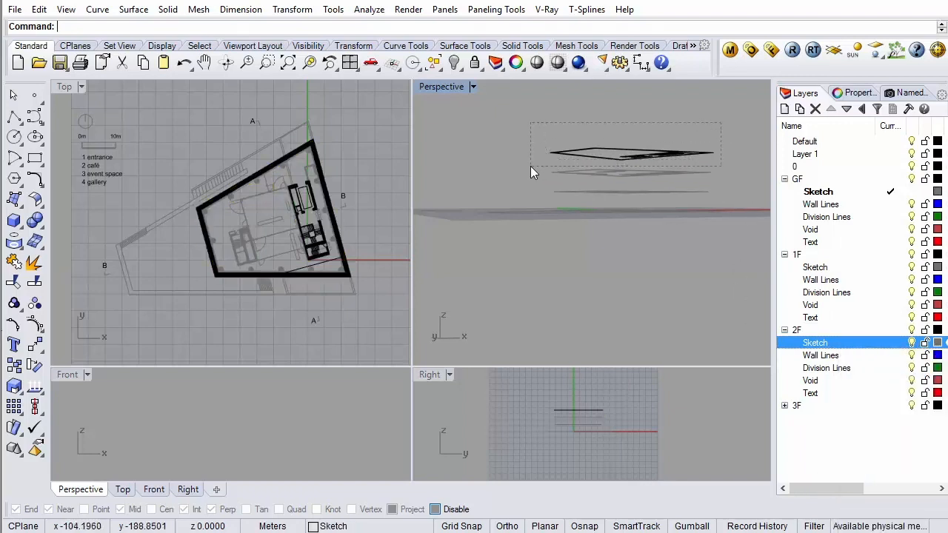
click(797, 406)
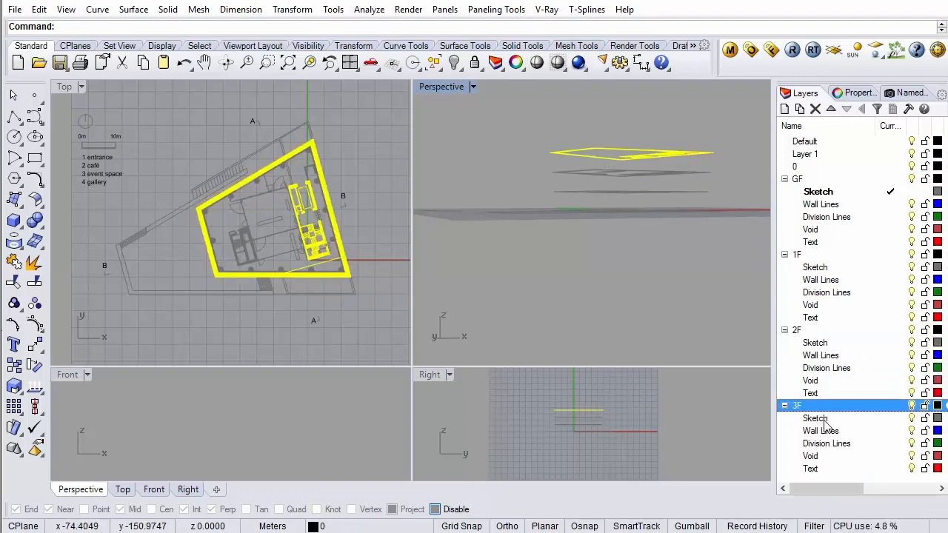
right_click(814, 417)
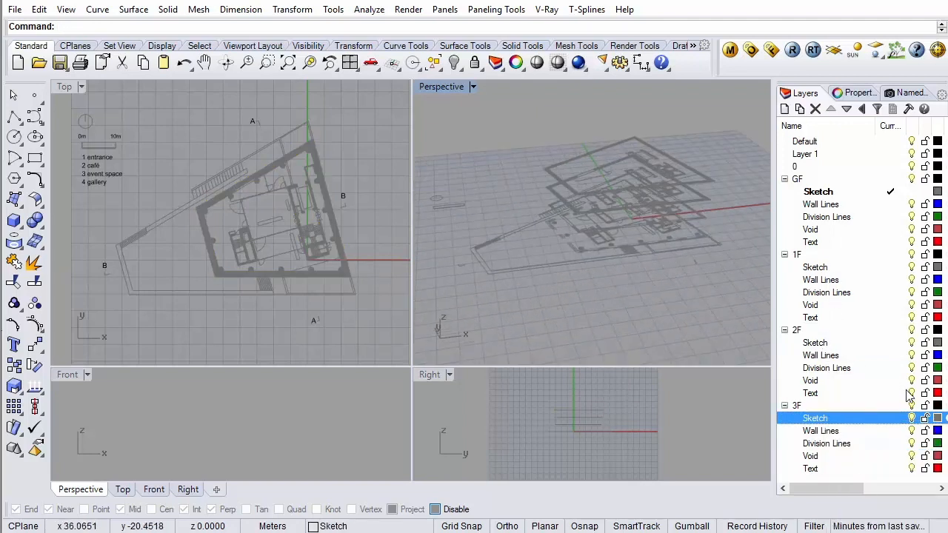
click(785, 406)
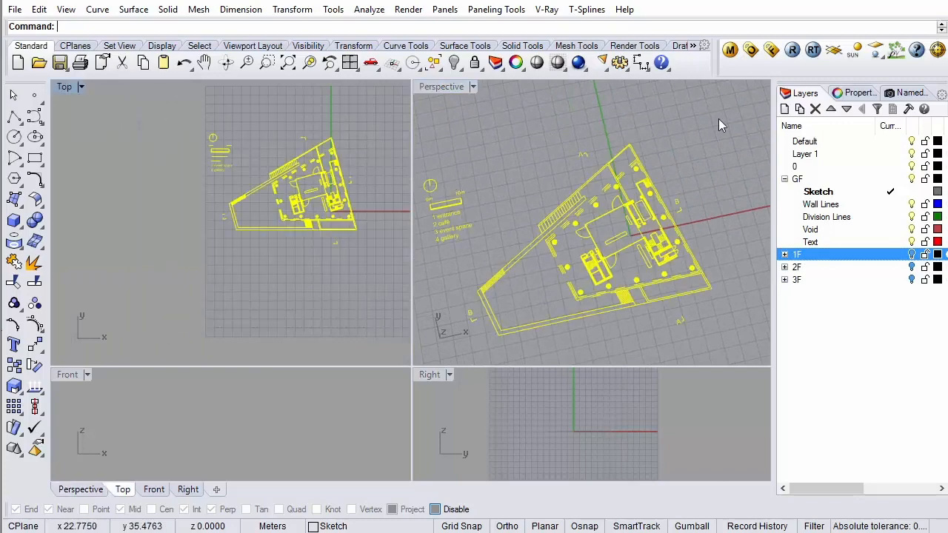
right_click(817, 191)
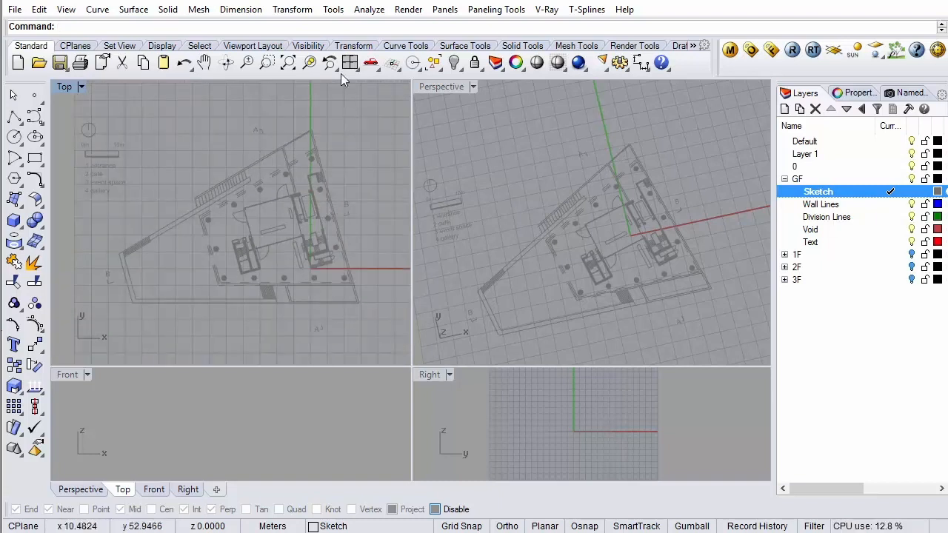
mouse_move(332, 268)
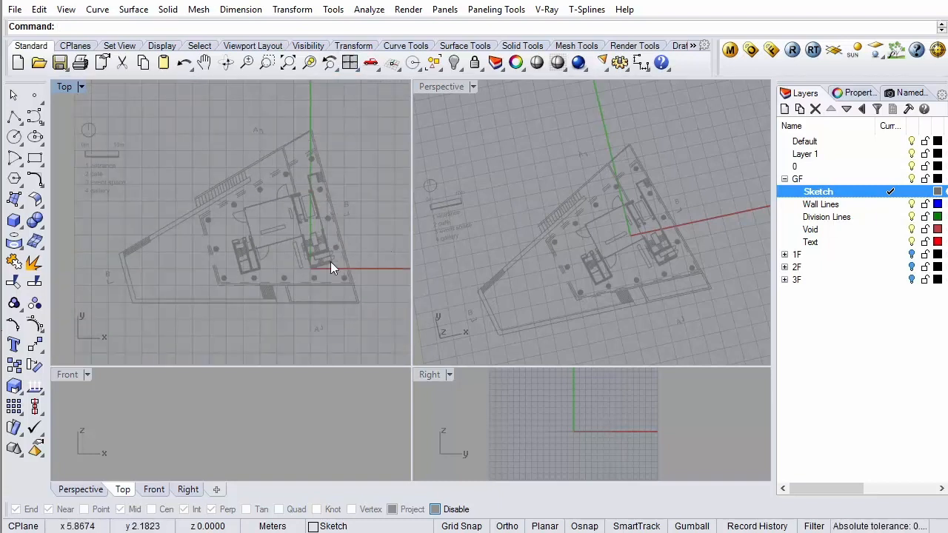
mouse_move(255, 111)
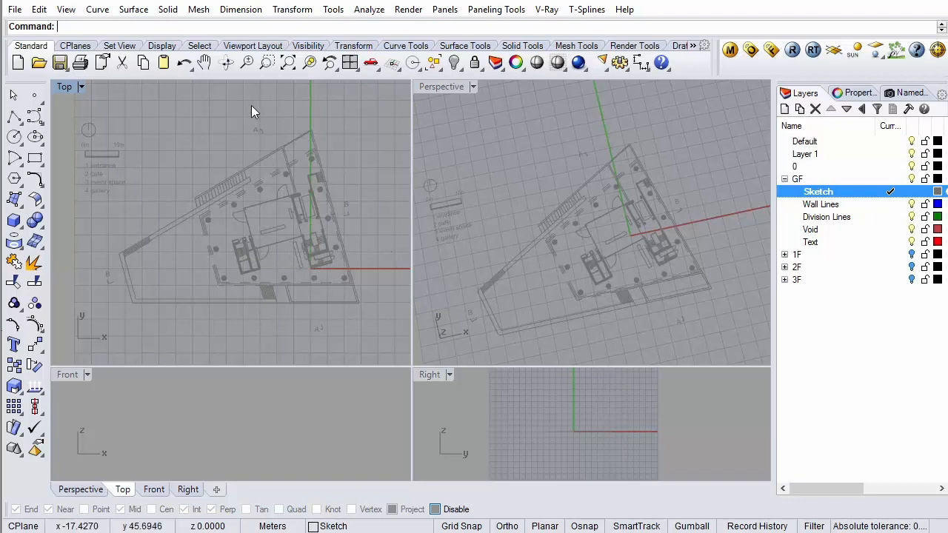
mouse_move(371, 246)
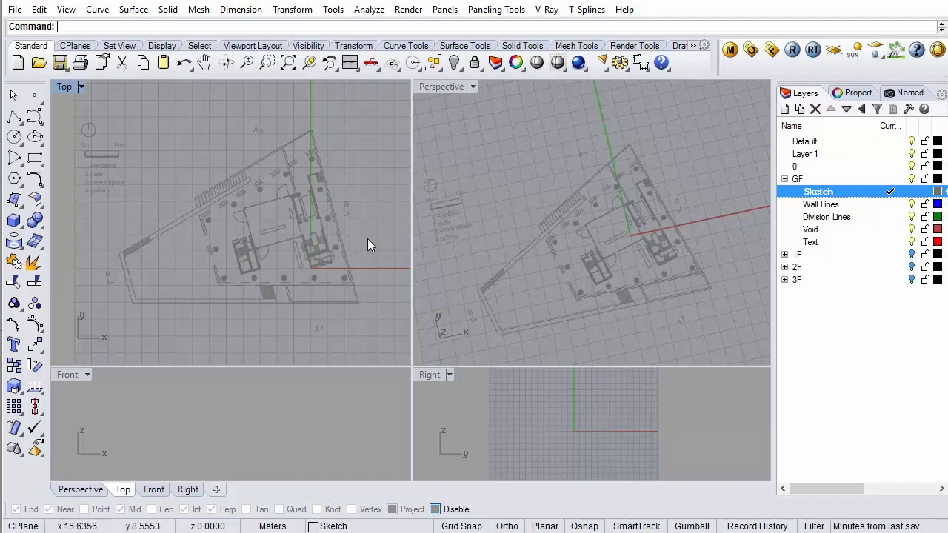
mouse_move(373, 240)
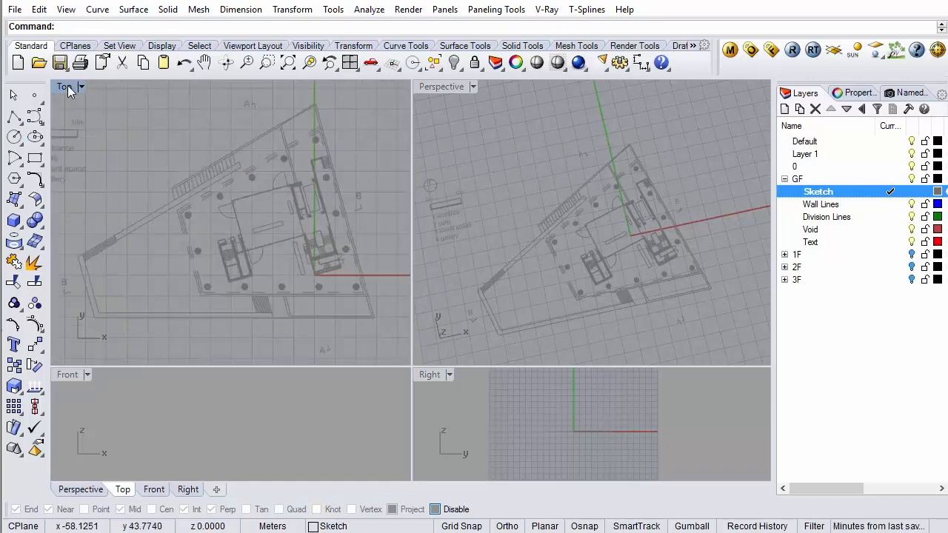
- Open the Top viewport's title menu to reach Set CPlane > Rotate
click(65, 86)
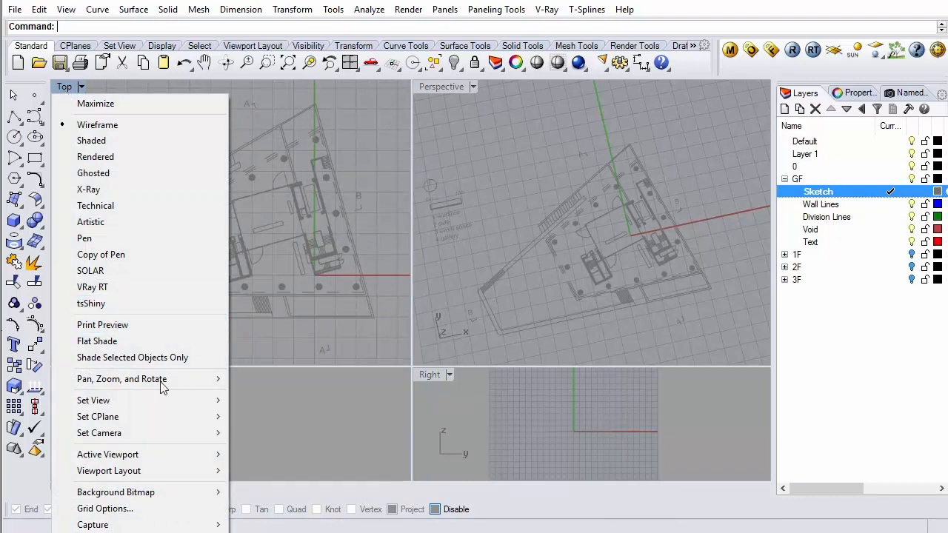
mouse_move(98, 416)
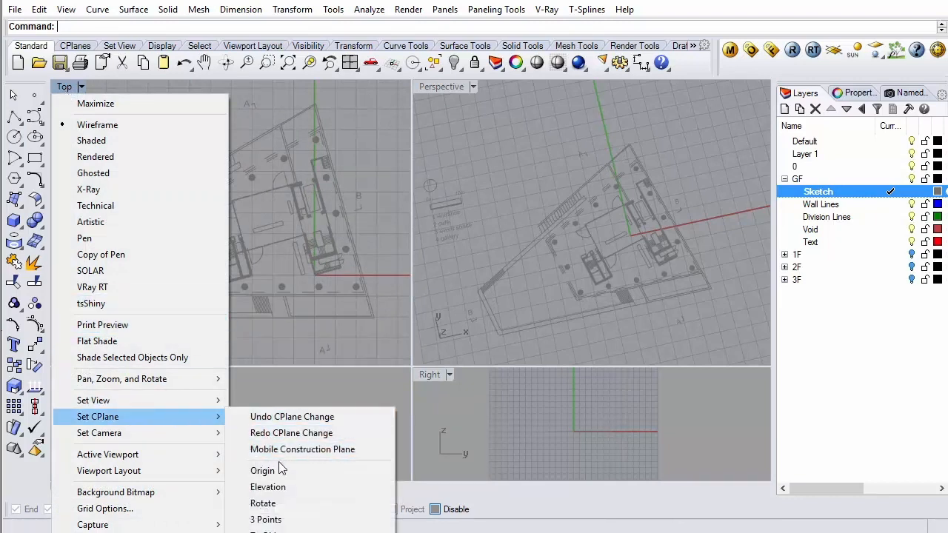
mouse_move(264, 471)
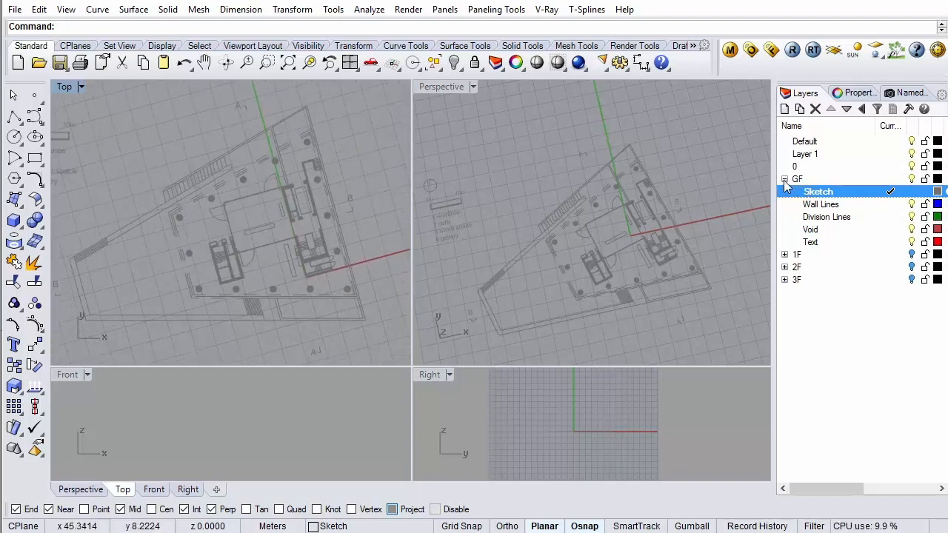
- Collapse the GF tree and make 1F the current layer to view the first-floor plan
click(785, 177)
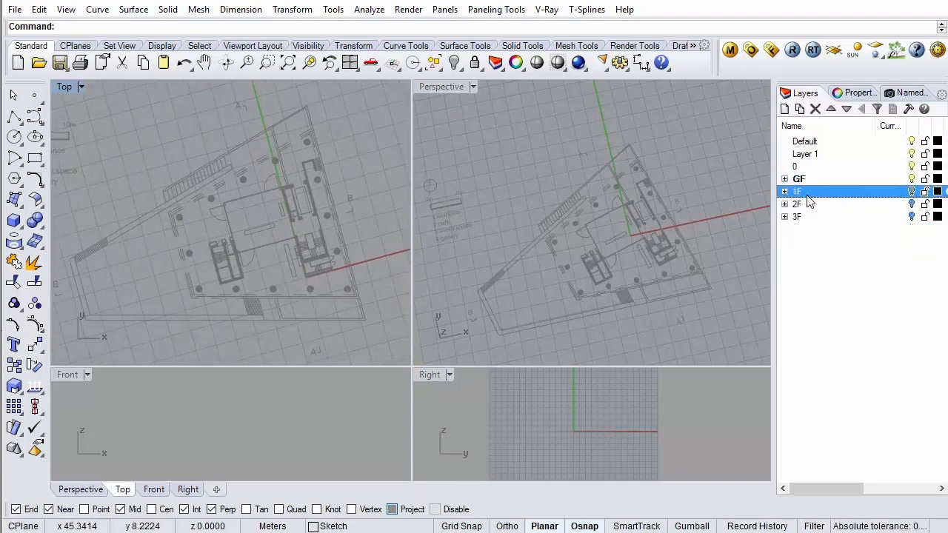
click(800, 177)
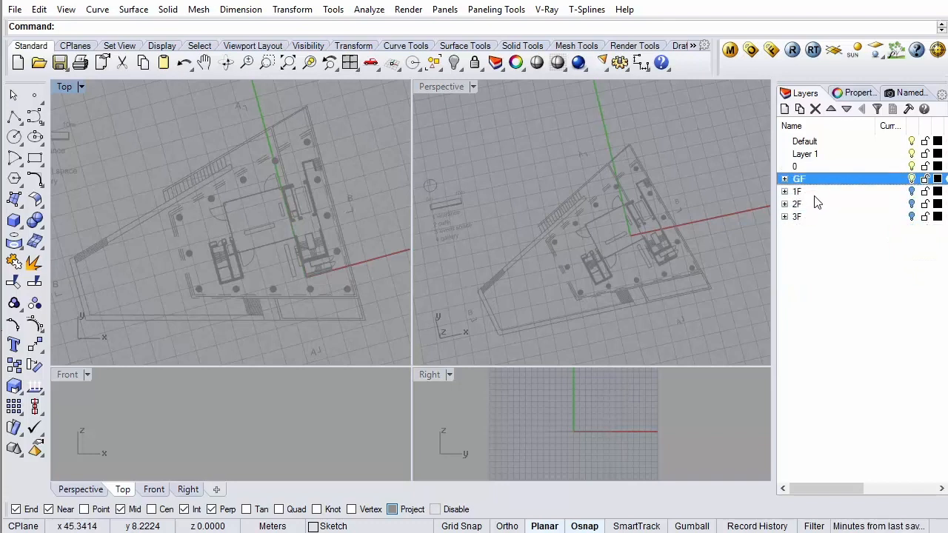
click(799, 217)
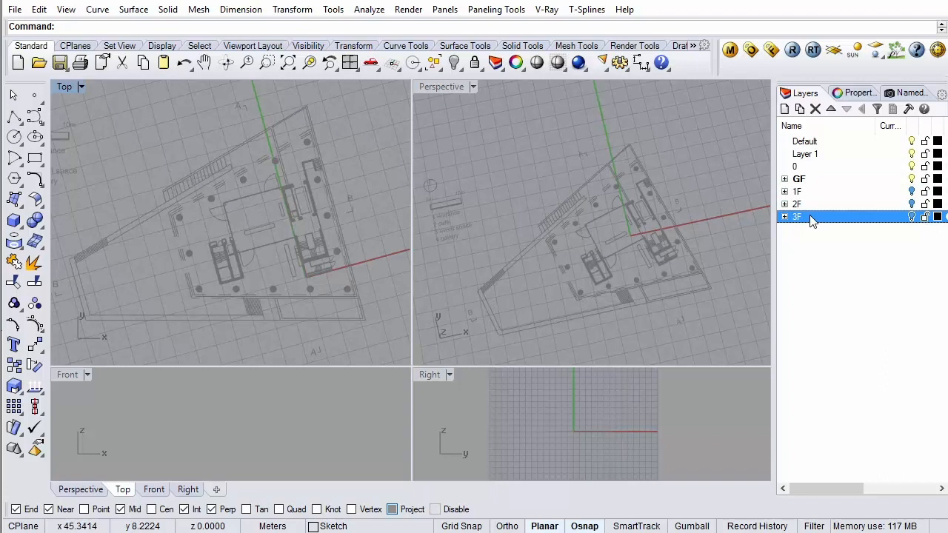
mouse_move(805, 198)
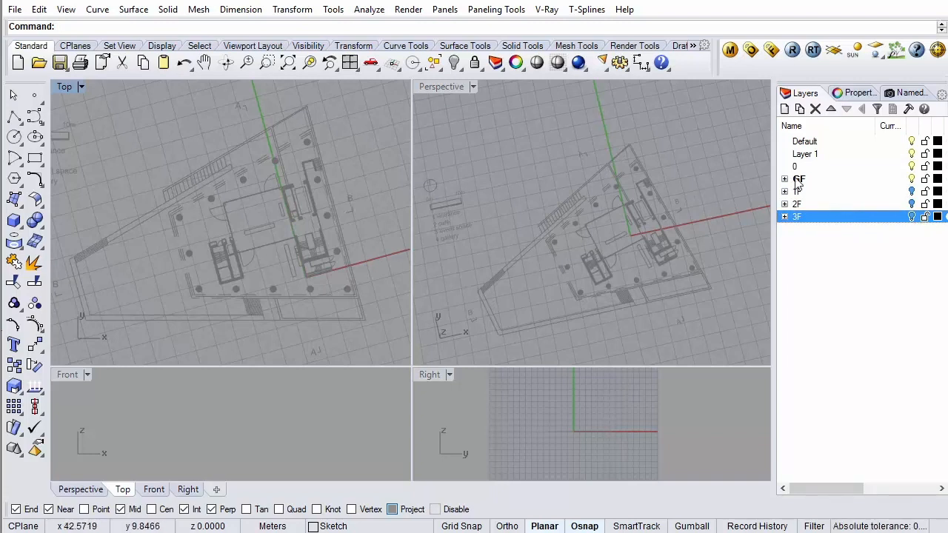
click(798, 191)
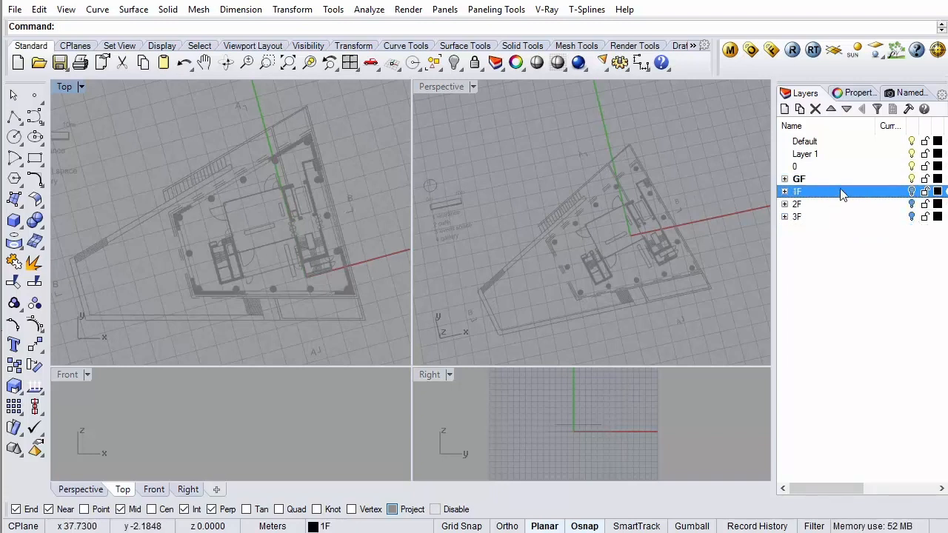
click(799, 178)
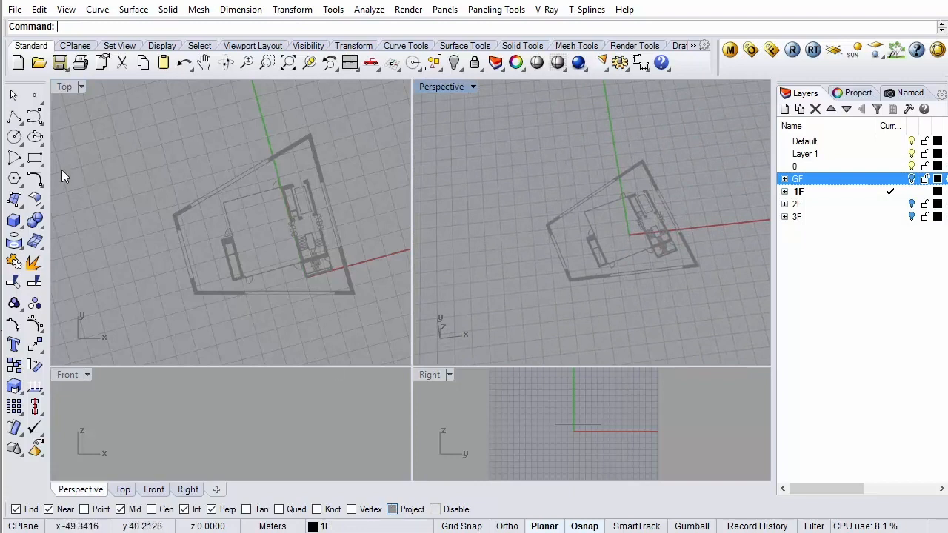
click(13, 115)
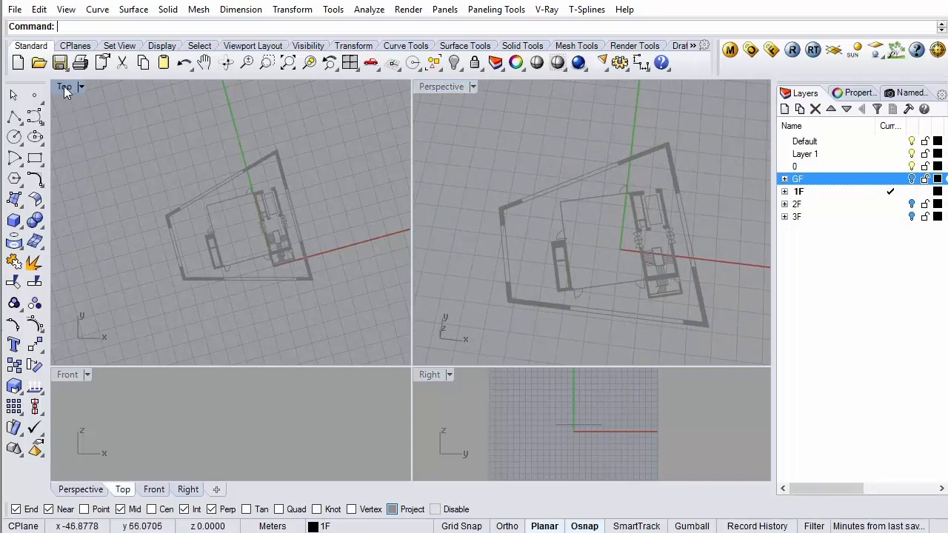
mouse_move(183, 156)
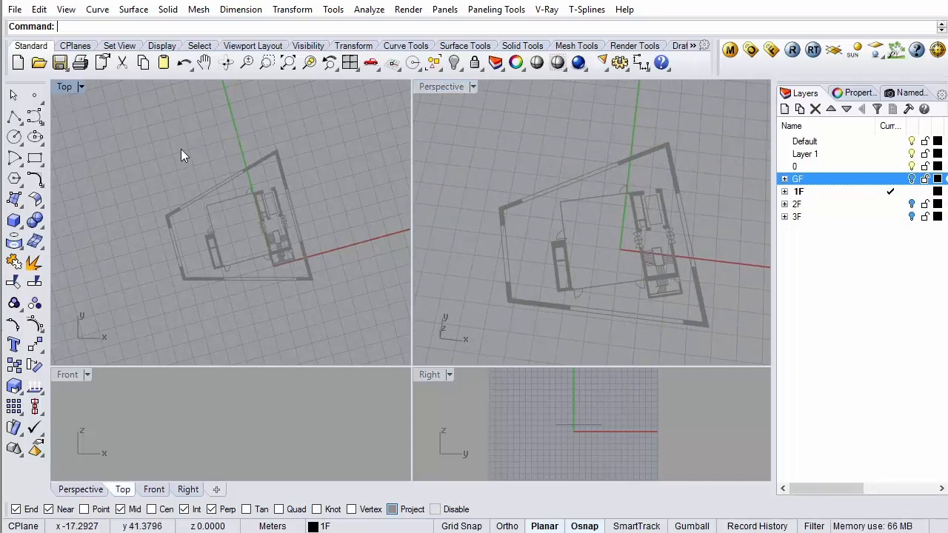
mouse_move(343, 208)
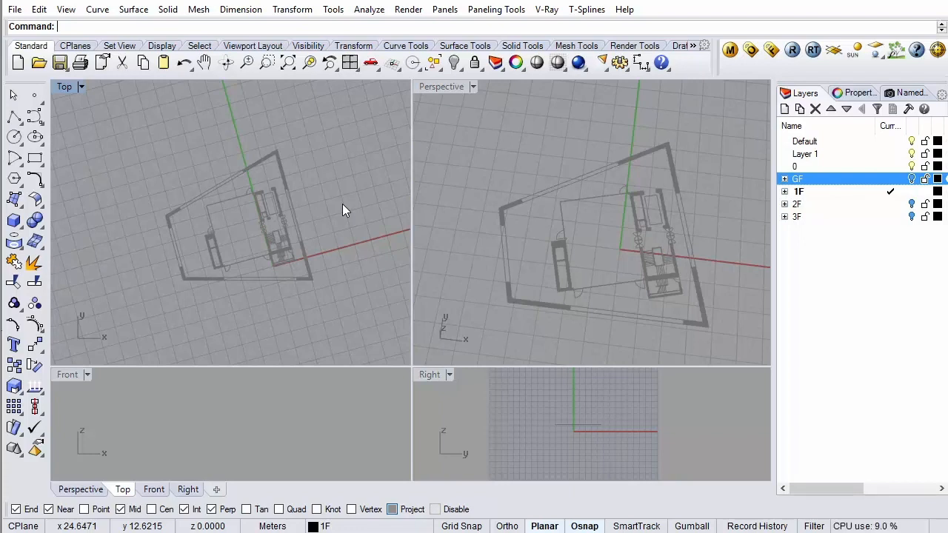
mouse_move(329, 255)
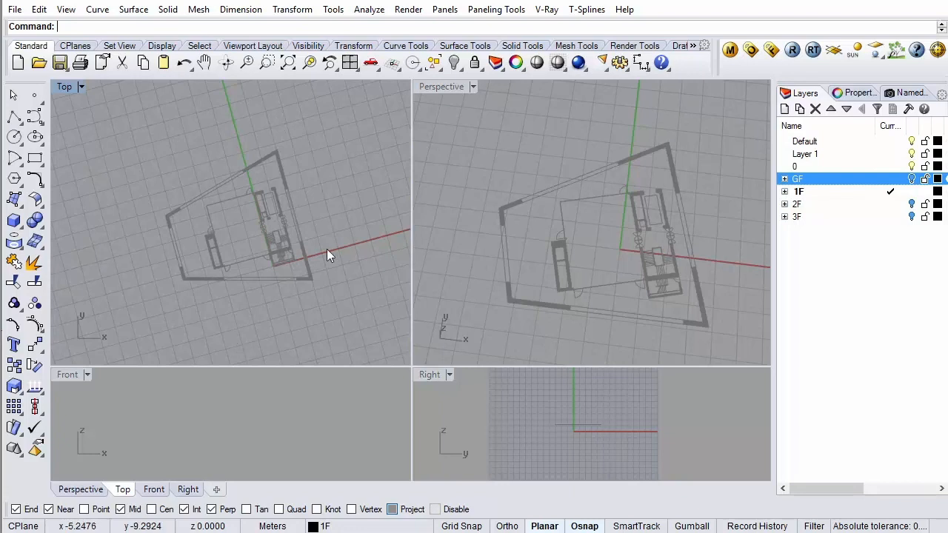
mouse_move(519, 163)
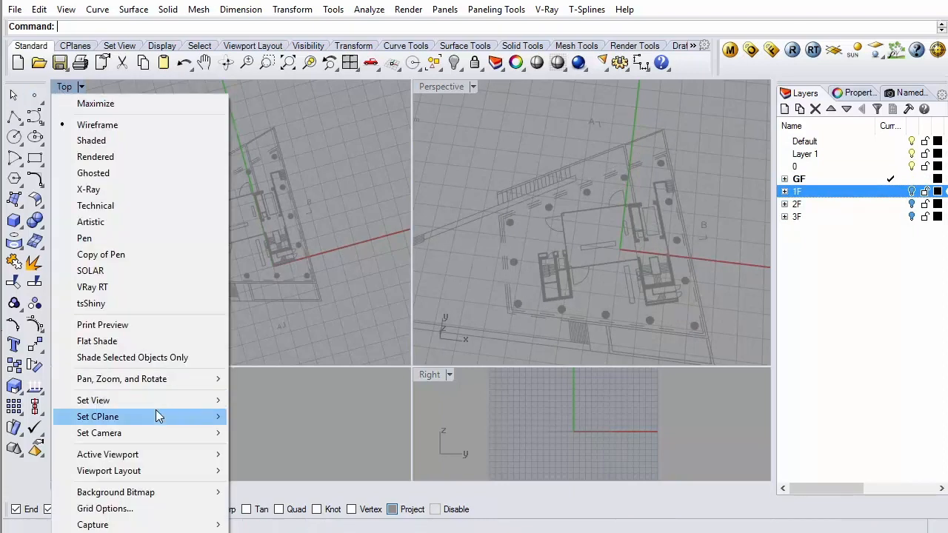
mouse_move(93, 400)
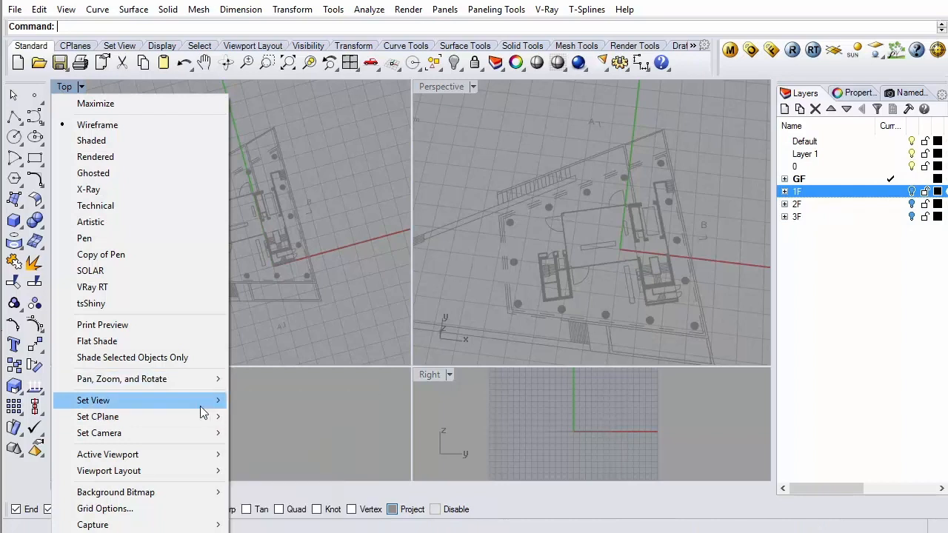
mouse_move(91, 400)
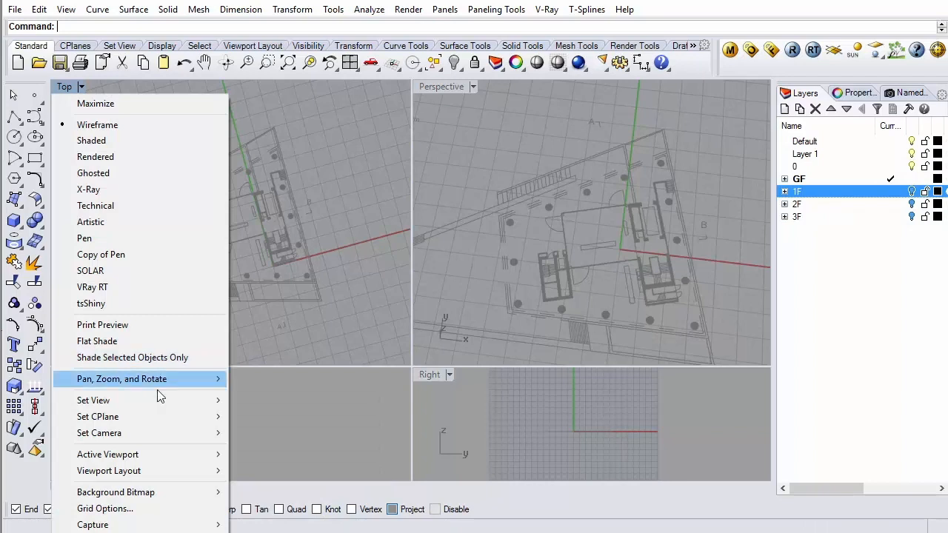
mouse_move(91, 400)
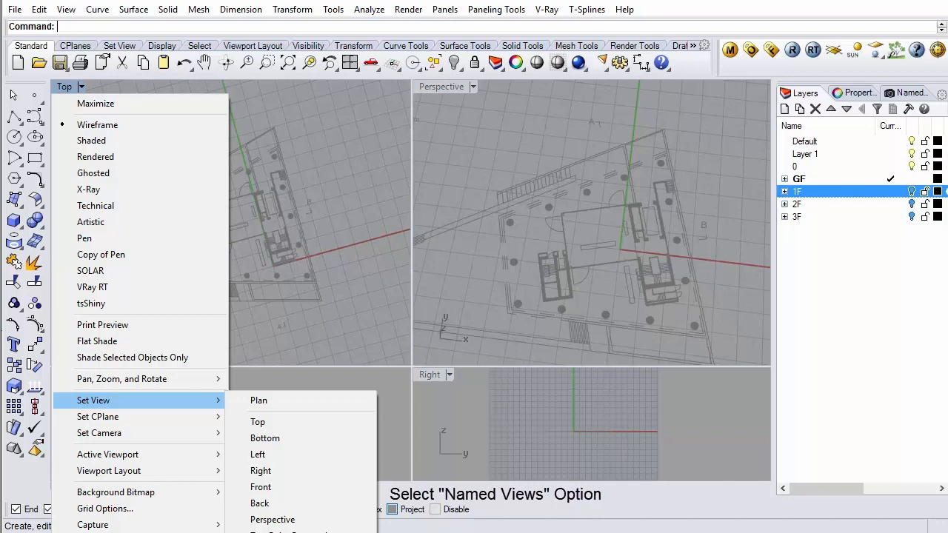
- Save the current Top viewport as a named view called GF
click(904, 92)
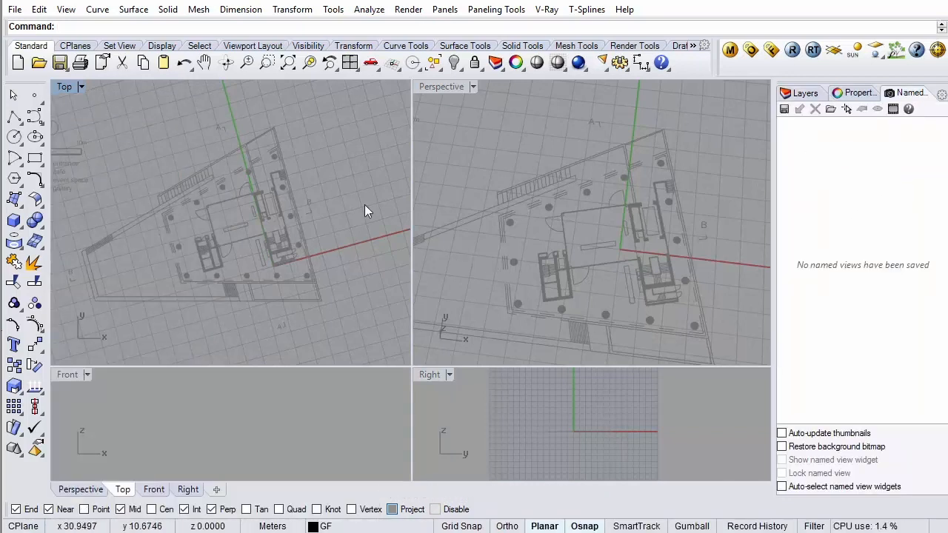
click(784, 109)
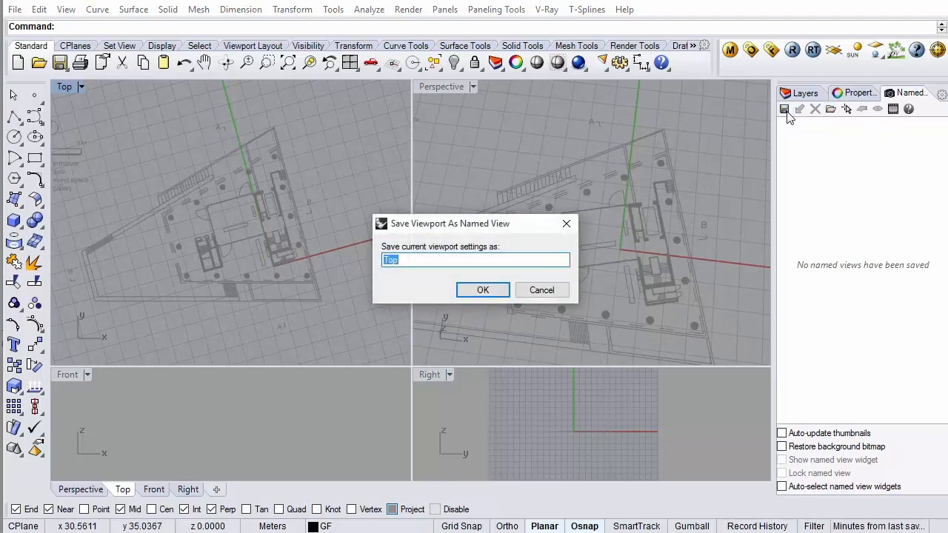
text(GF)
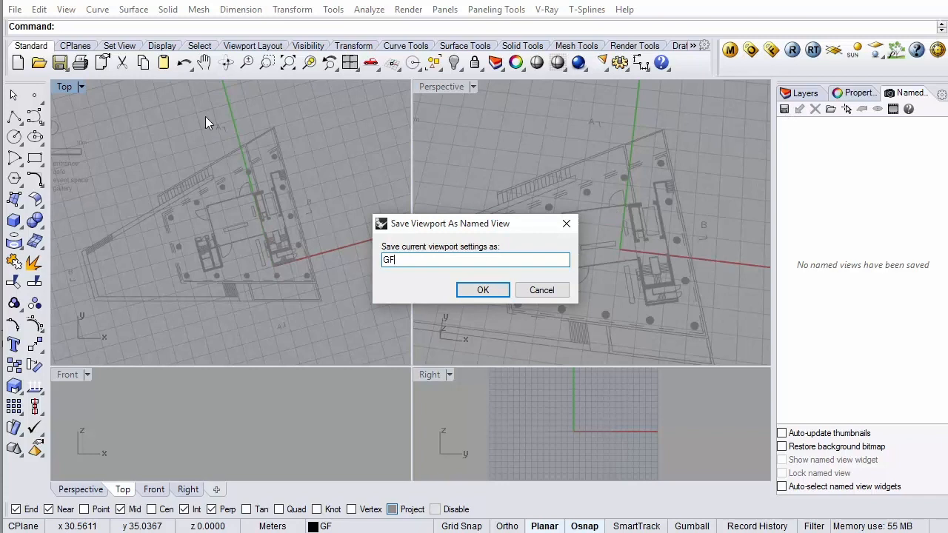
mouse_move(363, 249)
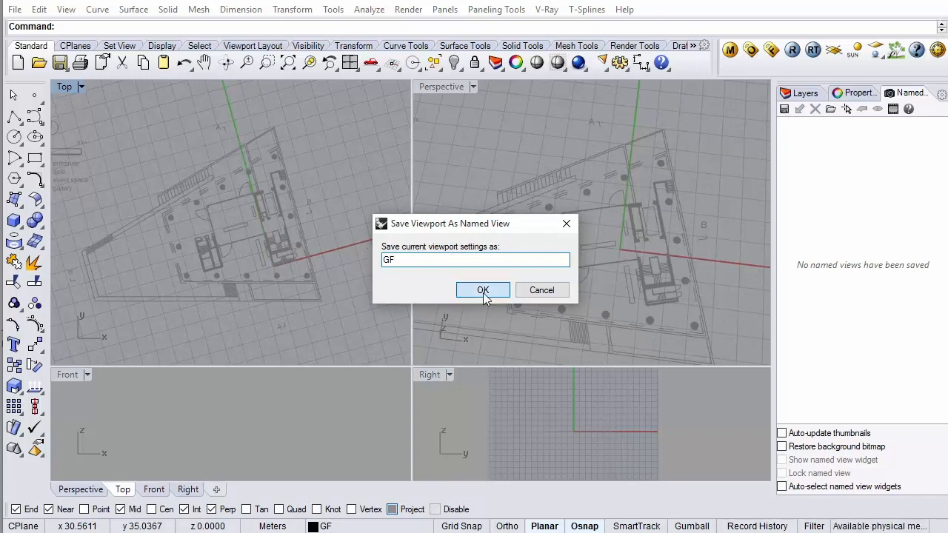
click(483, 289)
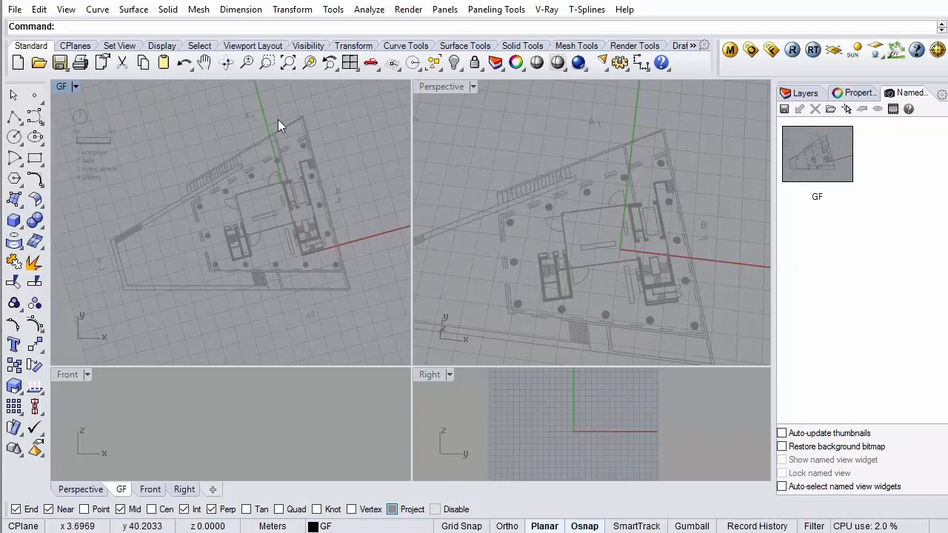
mouse_move(267, 95)
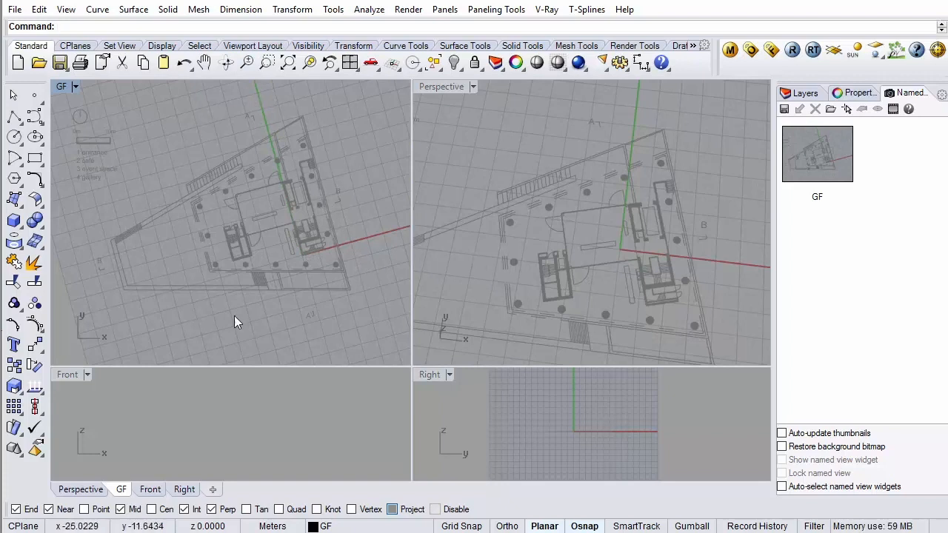
mouse_move(489, 240)
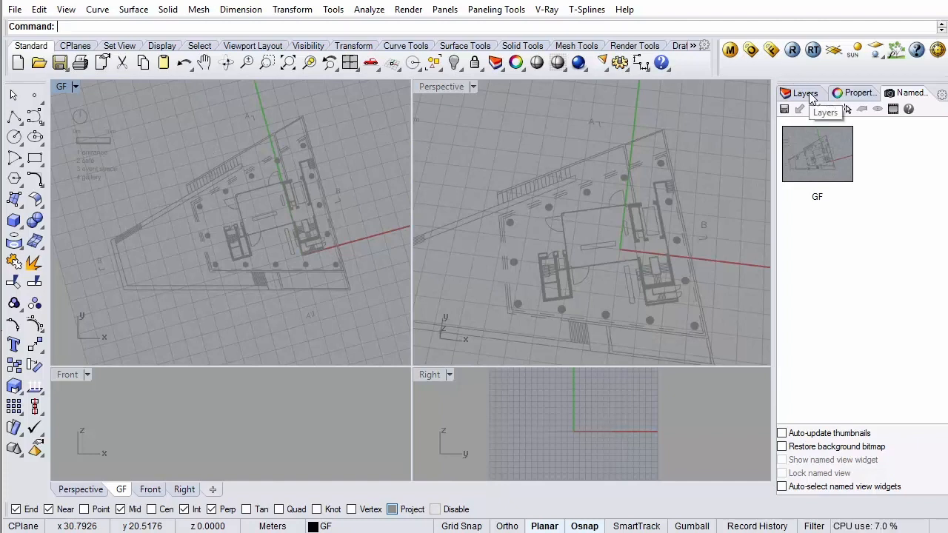
- Show the 3F layer again and start Set CPlane > Elevation from the GF viewport menu
click(800, 92)
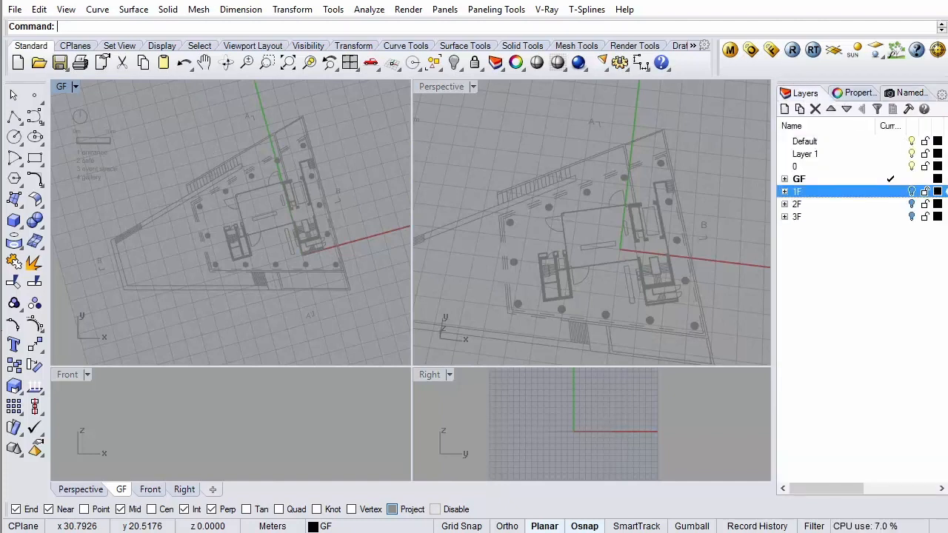
click(797, 205)
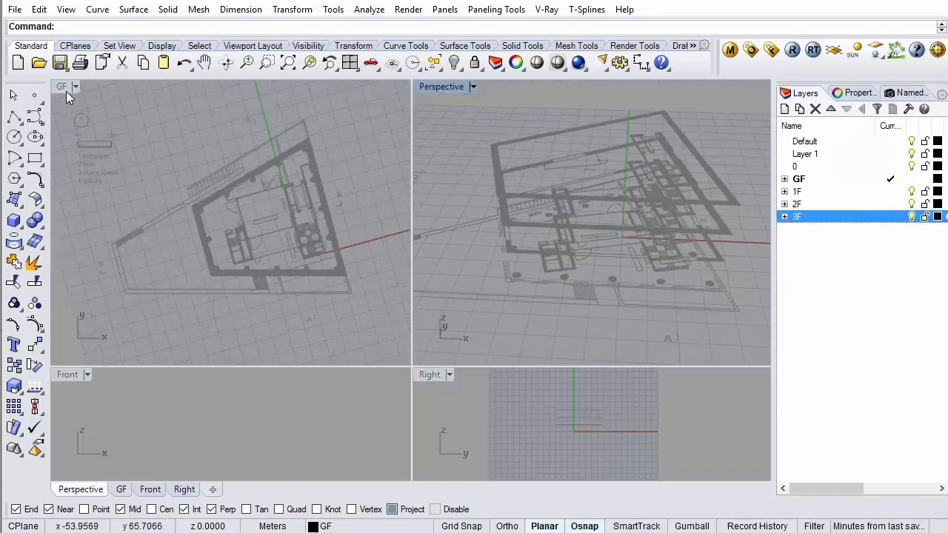
click(74, 86)
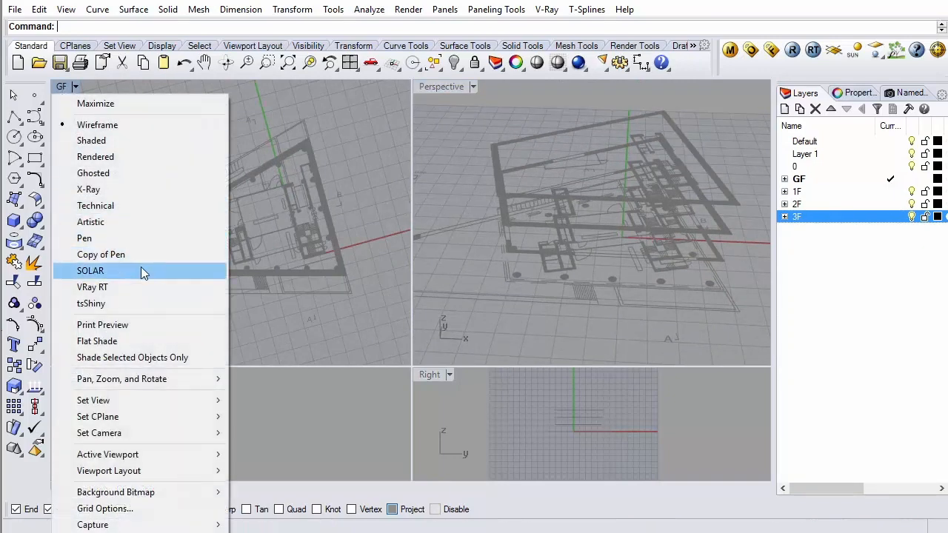
mouse_move(98, 417)
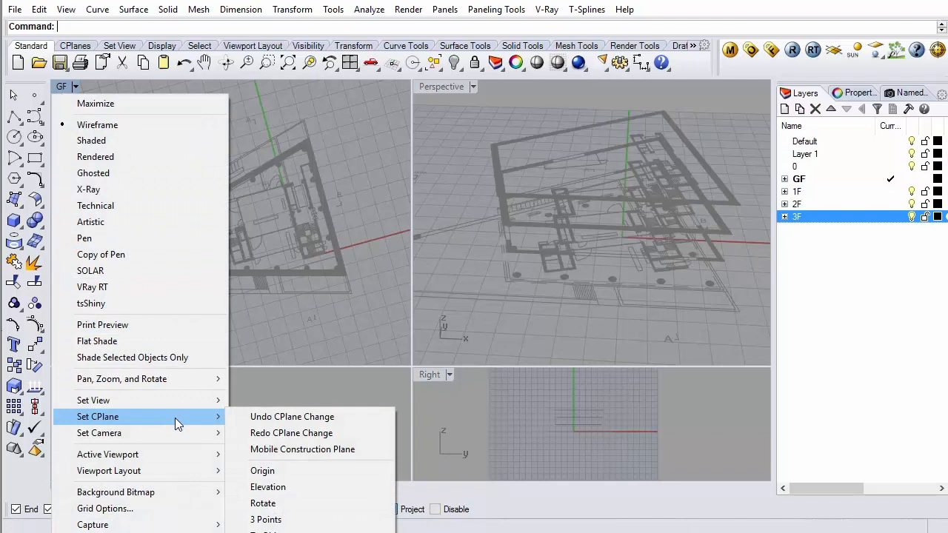
mouse_move(268, 487)
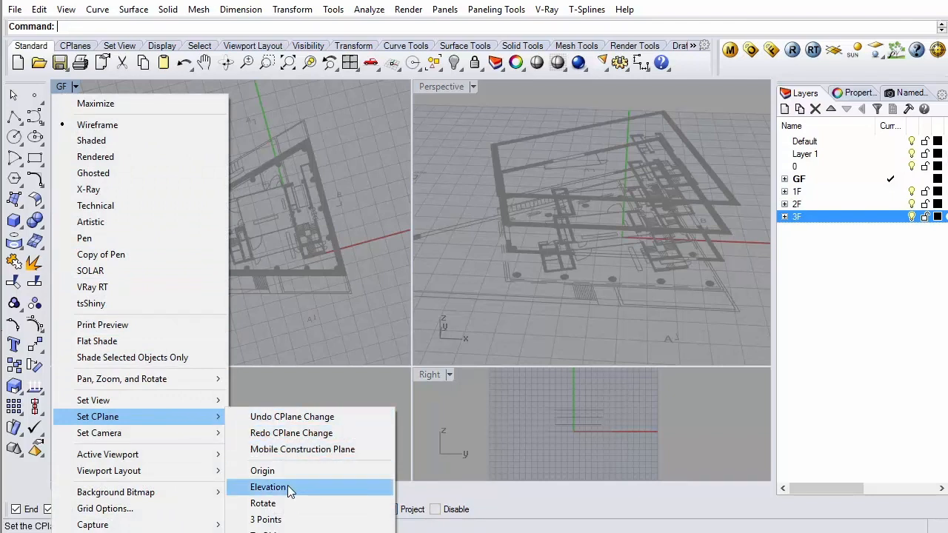
click(268, 486)
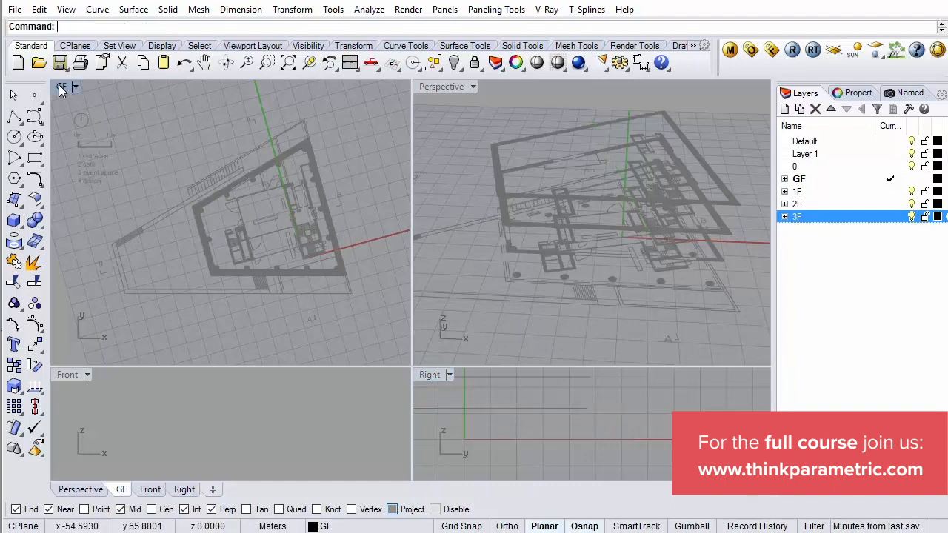
- Pick reference points in the GF view to place the construction plane at floor level
click(12, 116)
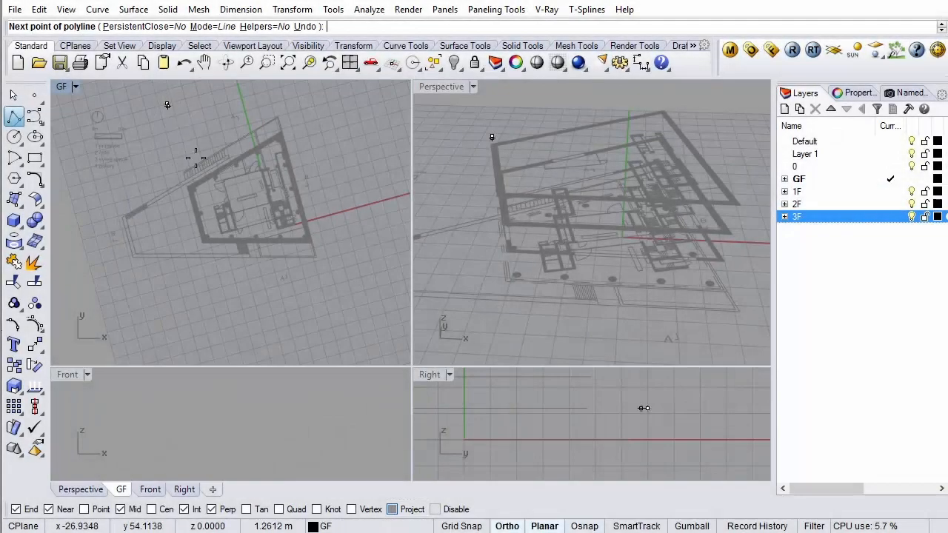
click(360, 305)
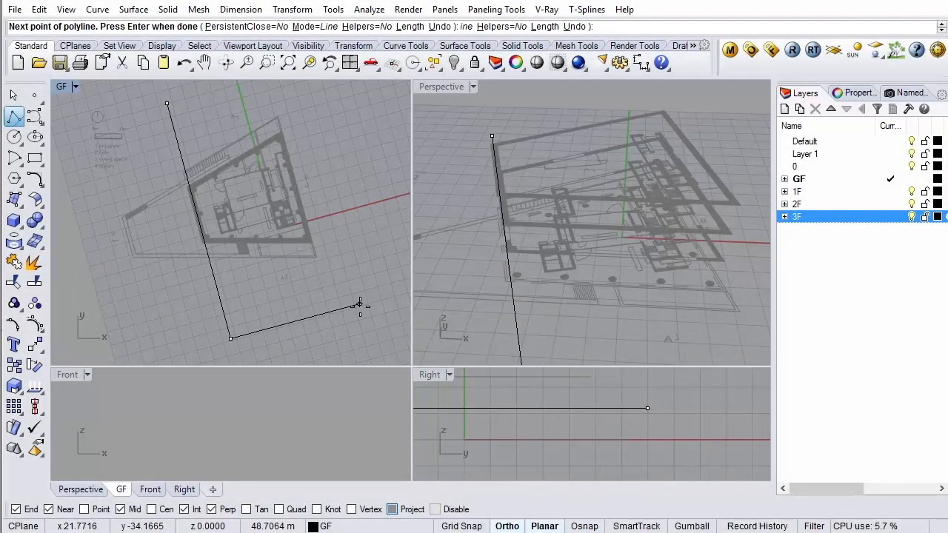
click(73, 245)
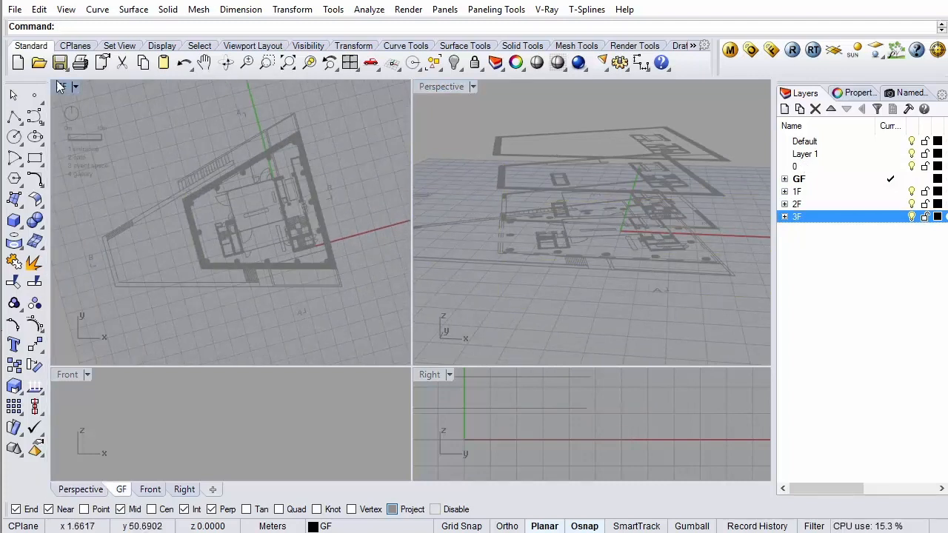
- Save the current viewport as named view 1F
click(904, 91)
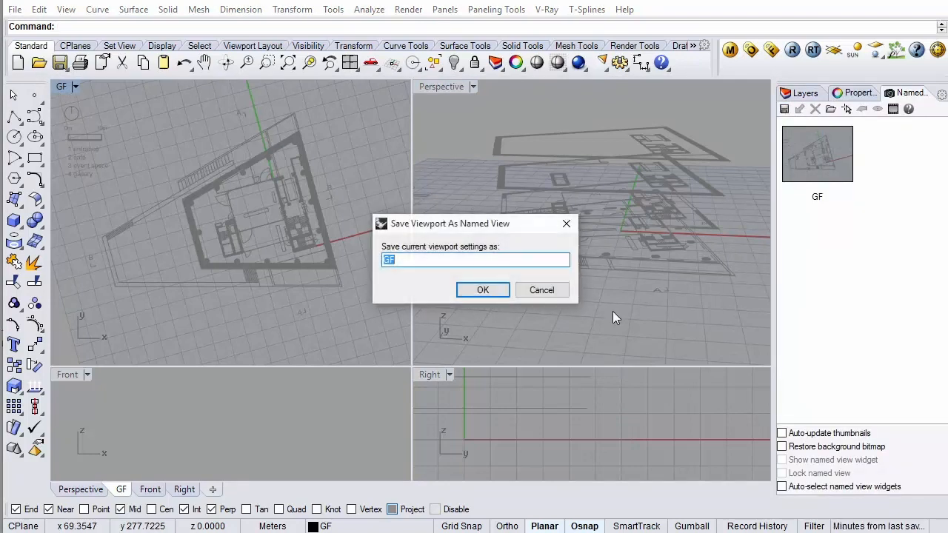
text(1F)
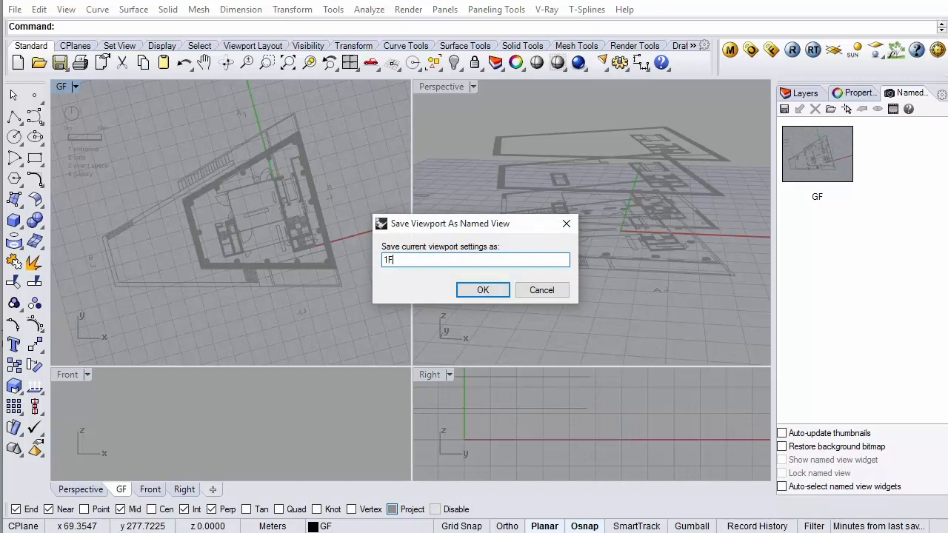
click(483, 289)
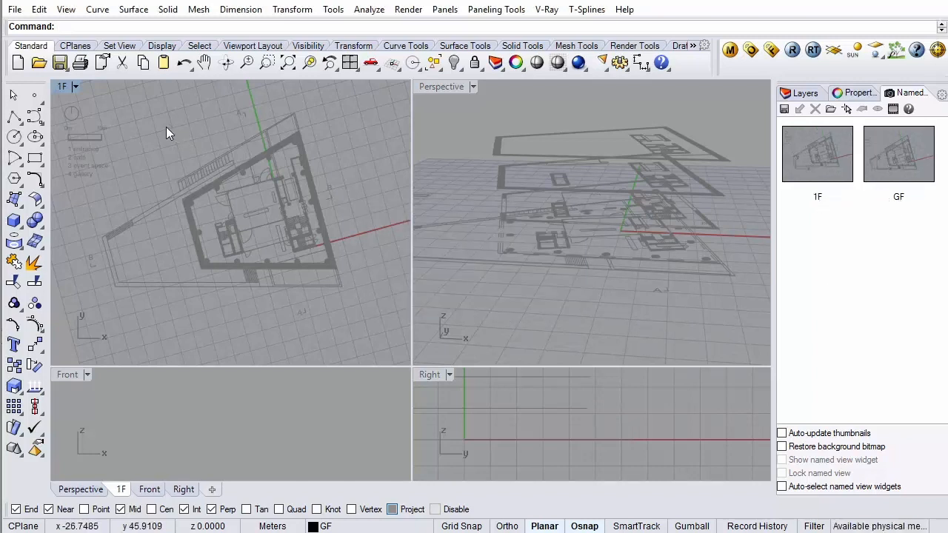
- Raise the CPlane elevation to the next floor and save named view 2F
click(62, 86)
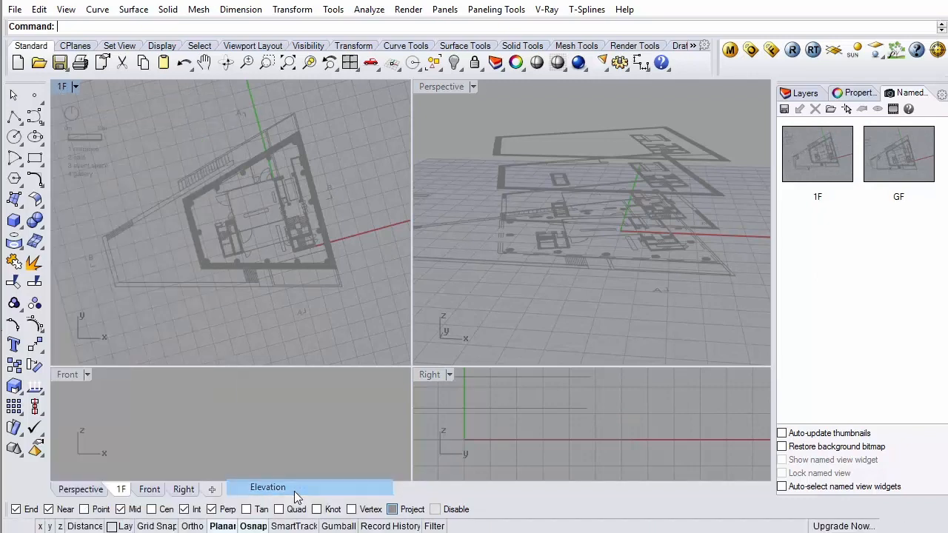
click(267, 486)
text(2F)
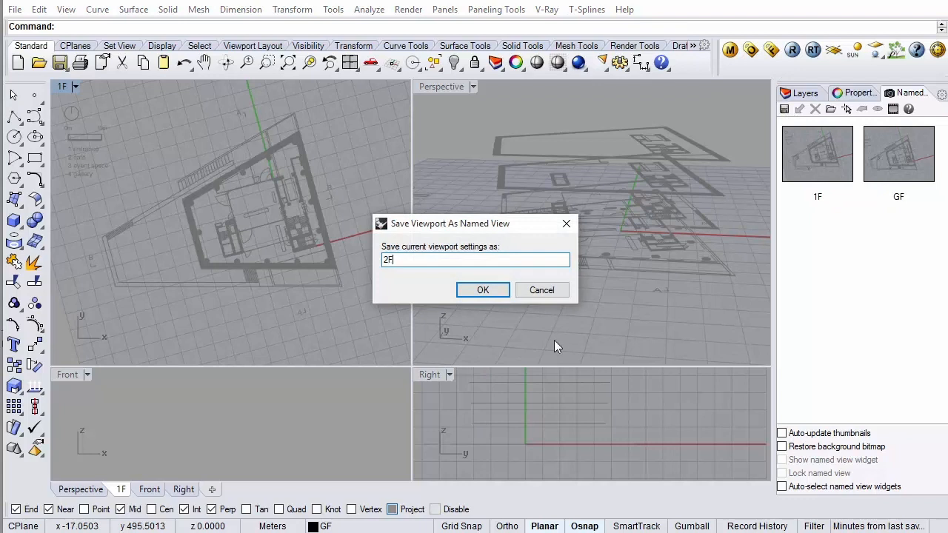
click(483, 289)
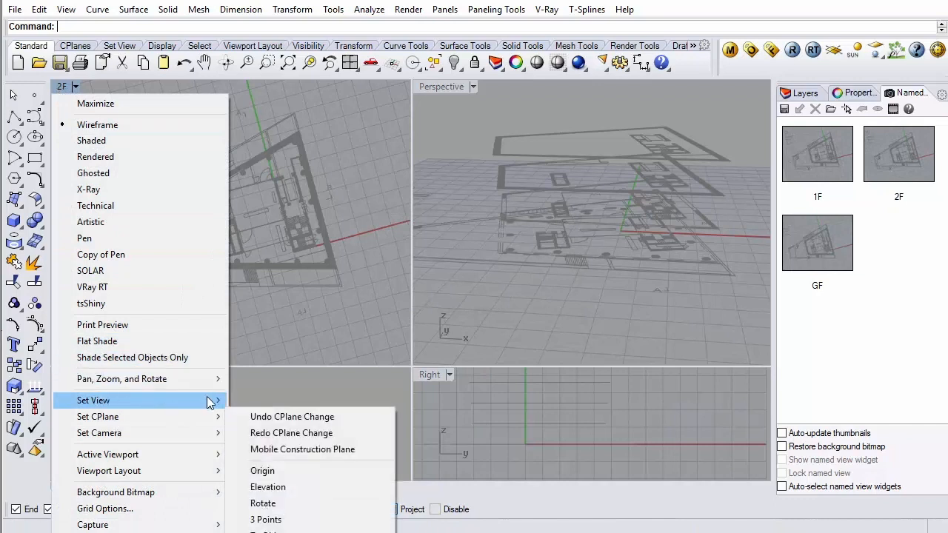
- Raise the CPlane elevation again and save named view 3F
click(267, 486)
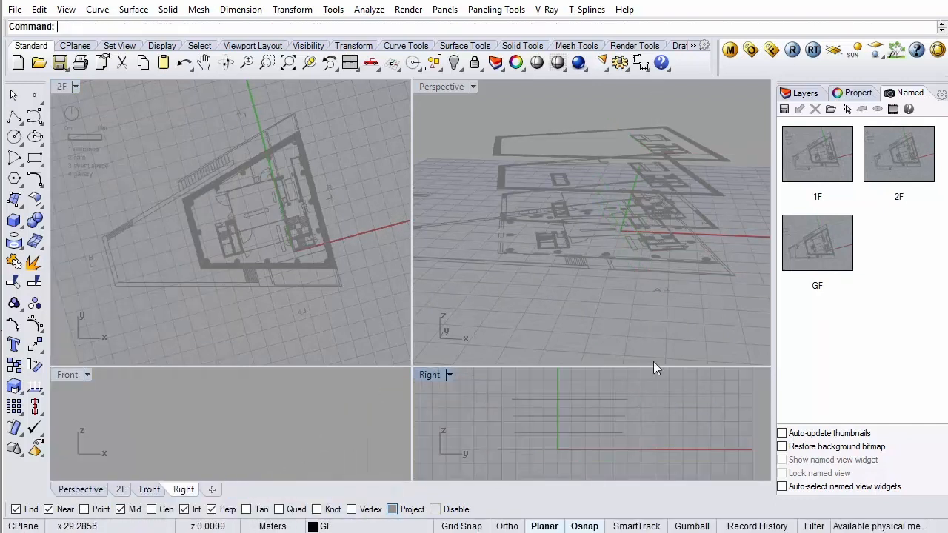
mouse_move(60, 101)
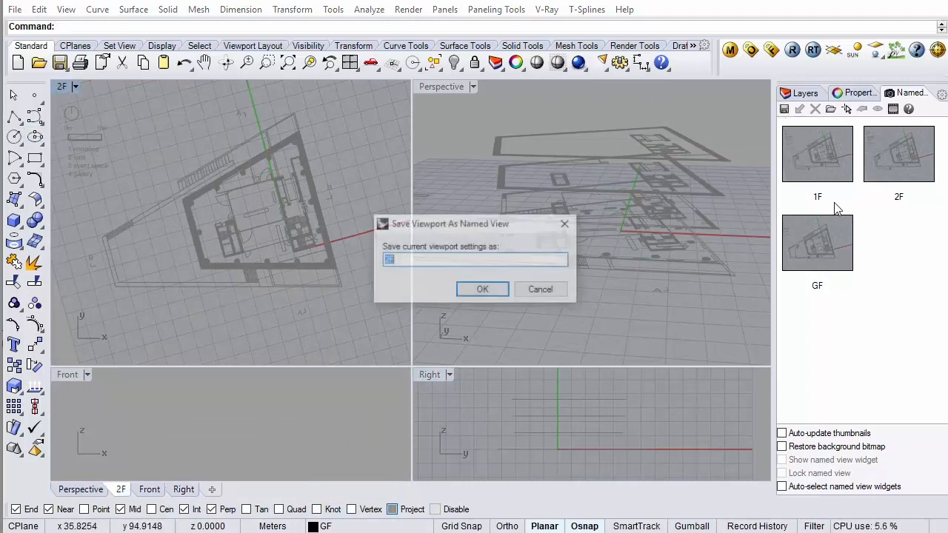
text(3F)
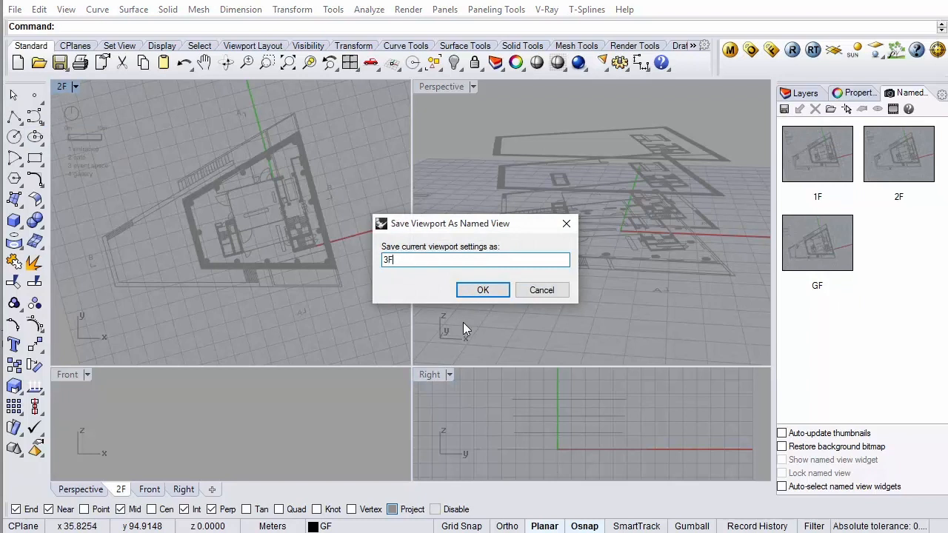
click(483, 289)
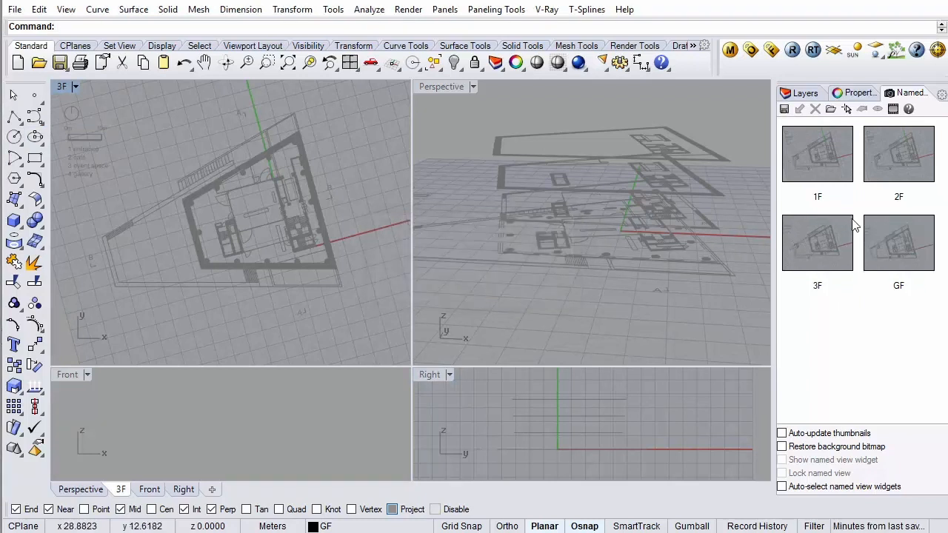
mouse_move(812, 135)
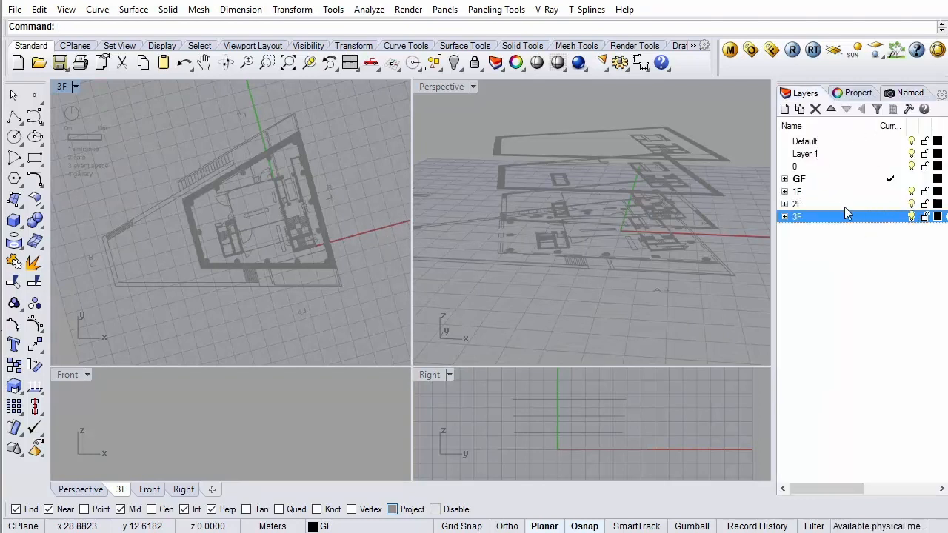
- Make 3F current in the Layers panel and show only that floor's plan
click(785, 216)
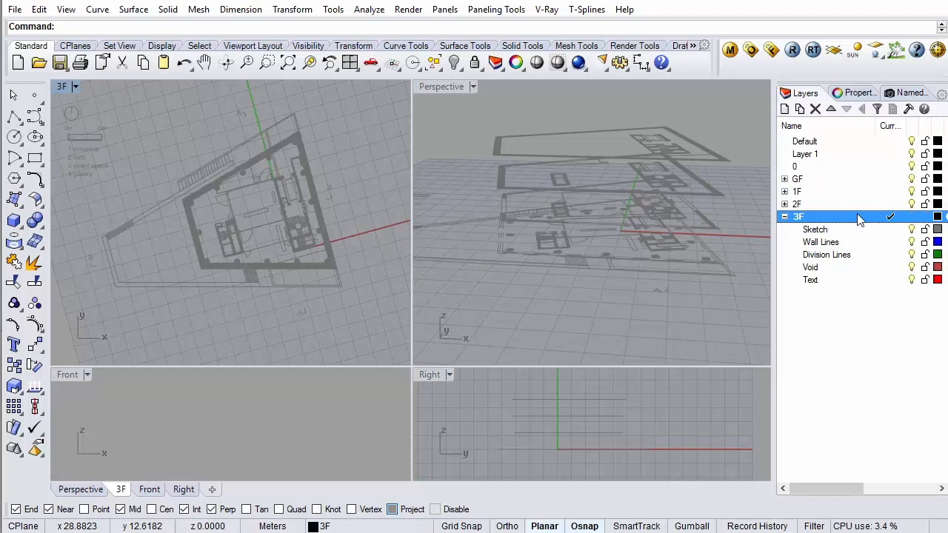
click(797, 204)
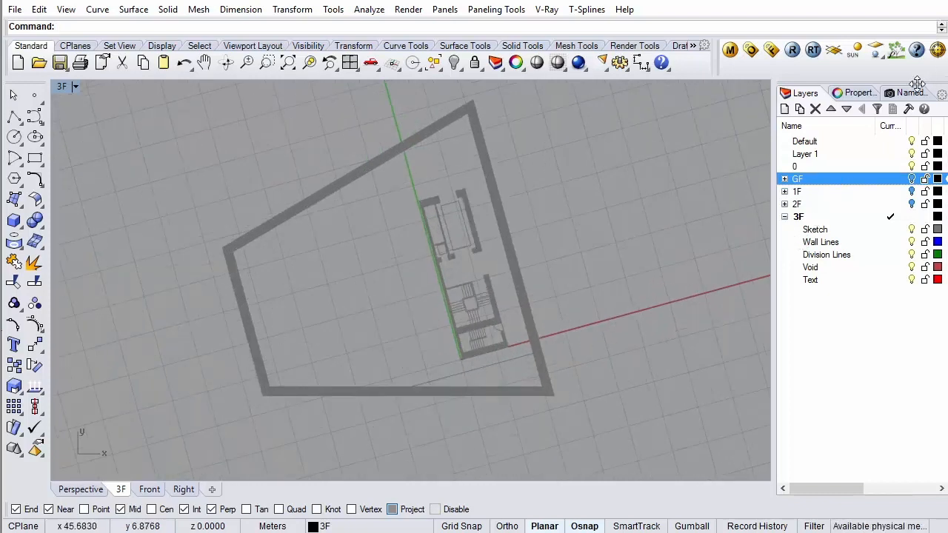
click(906, 92)
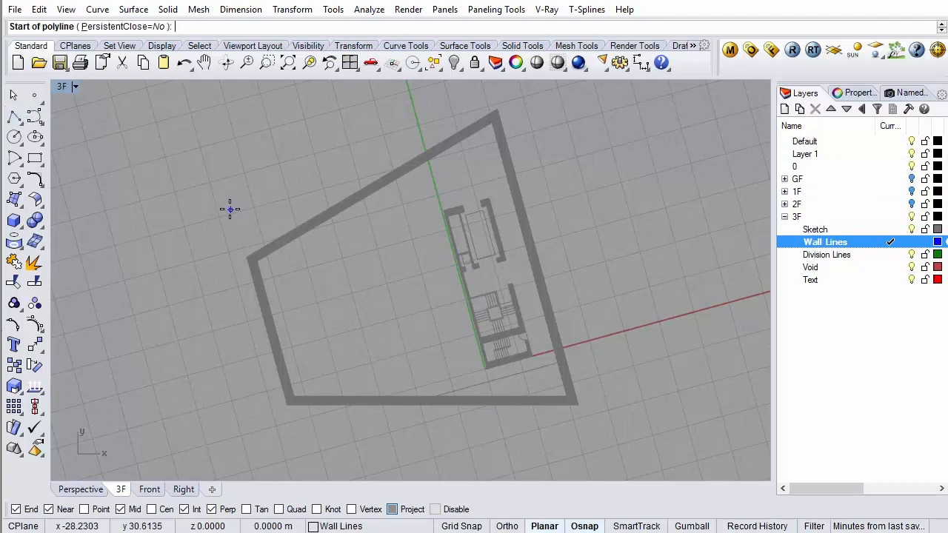
- Start a wall-outline polyline on 3F, then make GF the current layer
click(249, 257)
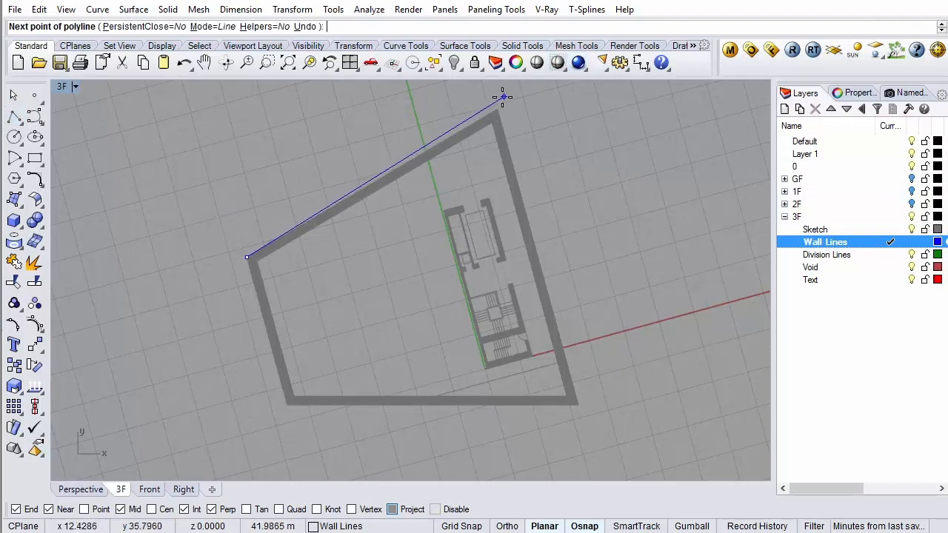
click(554, 299)
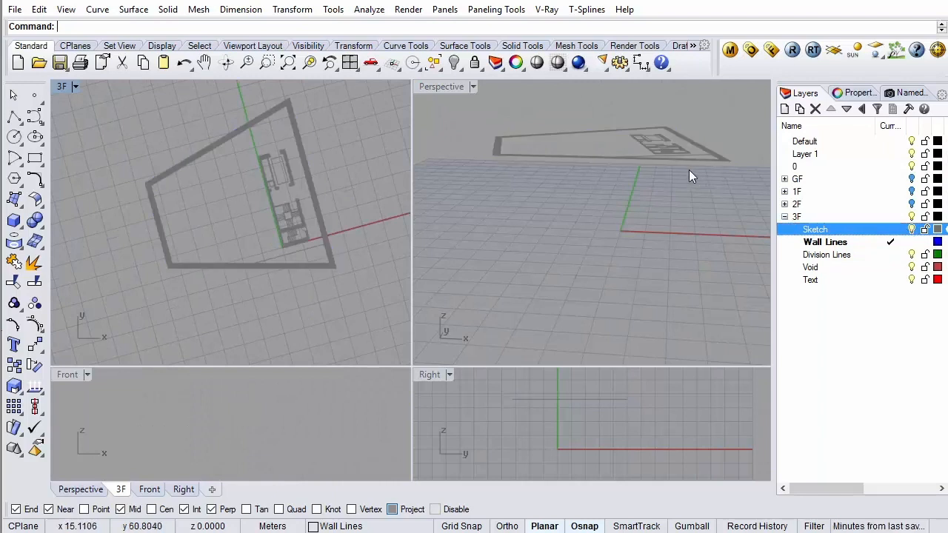
click(690, 174)
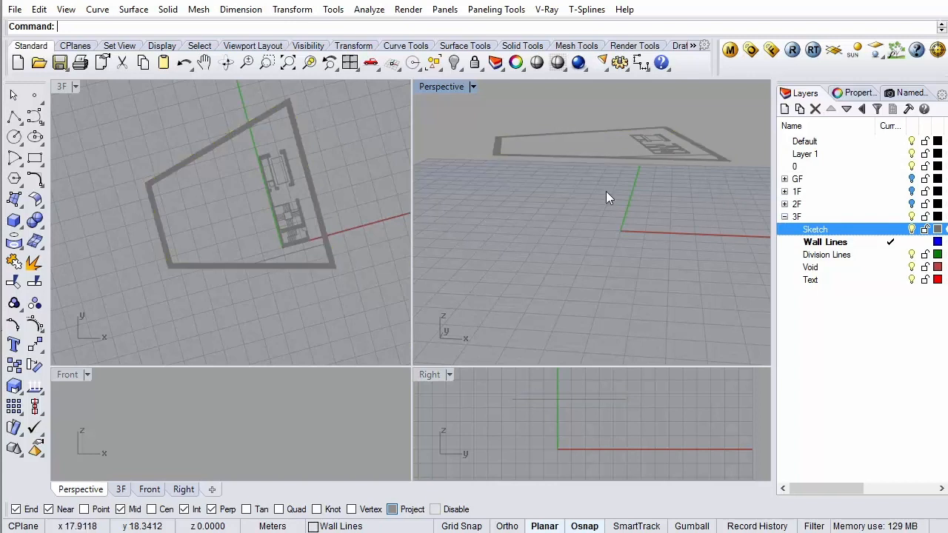
click(799, 177)
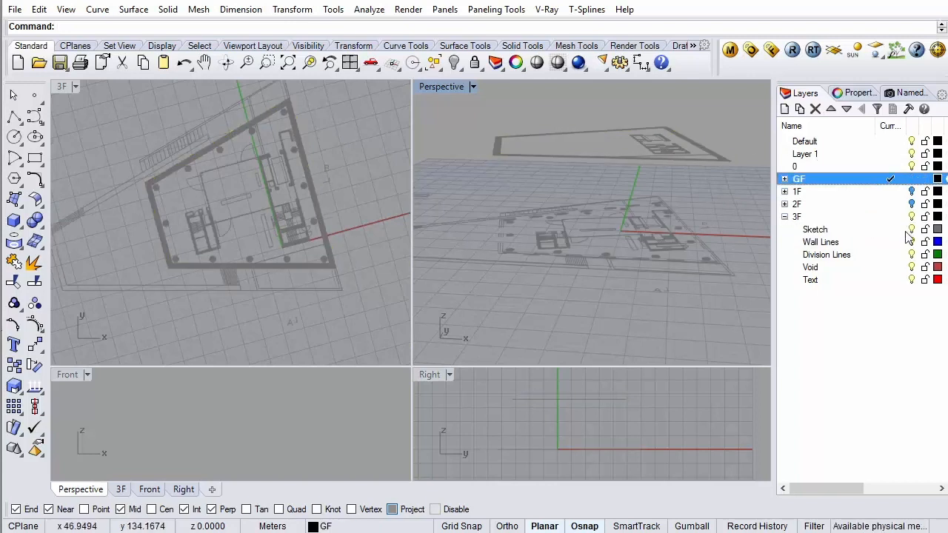
- Expand GF and make its Wall Lines sublayer current for tracing the walls
click(910, 92)
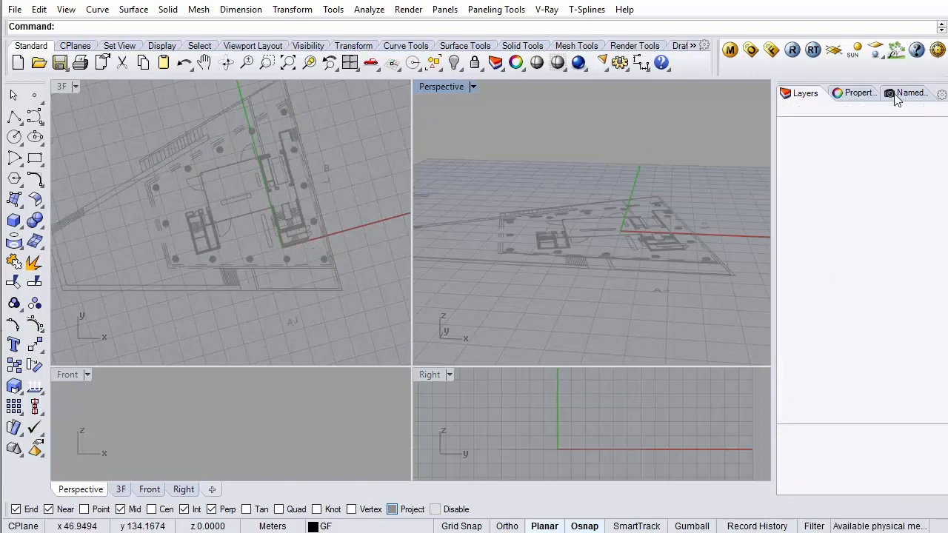
click(906, 92)
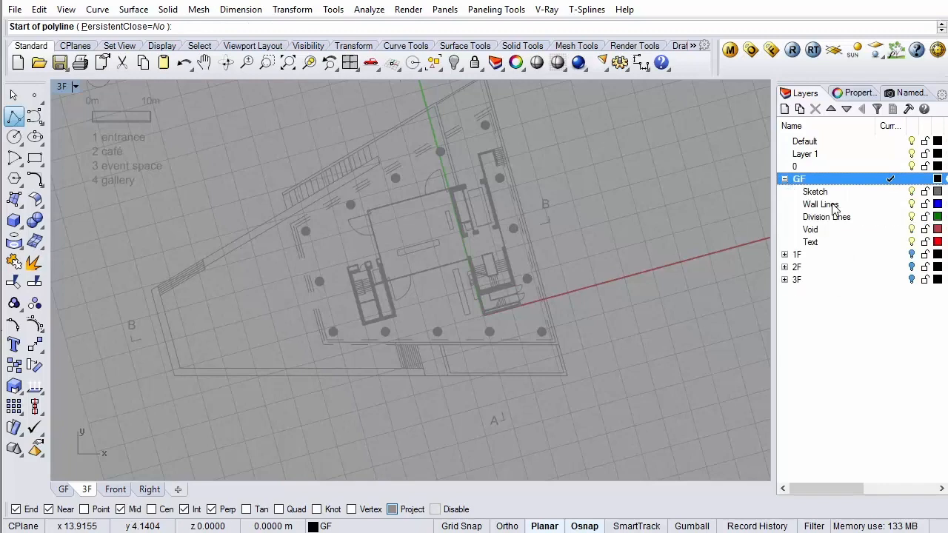
click(821, 205)
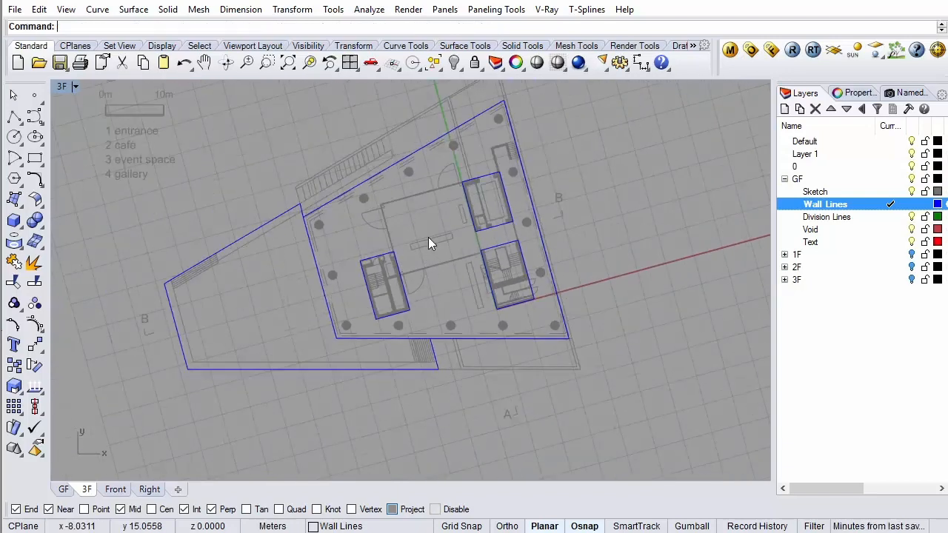
- Turn off the GF Sketch layer so only the blue wall lines show
click(815, 193)
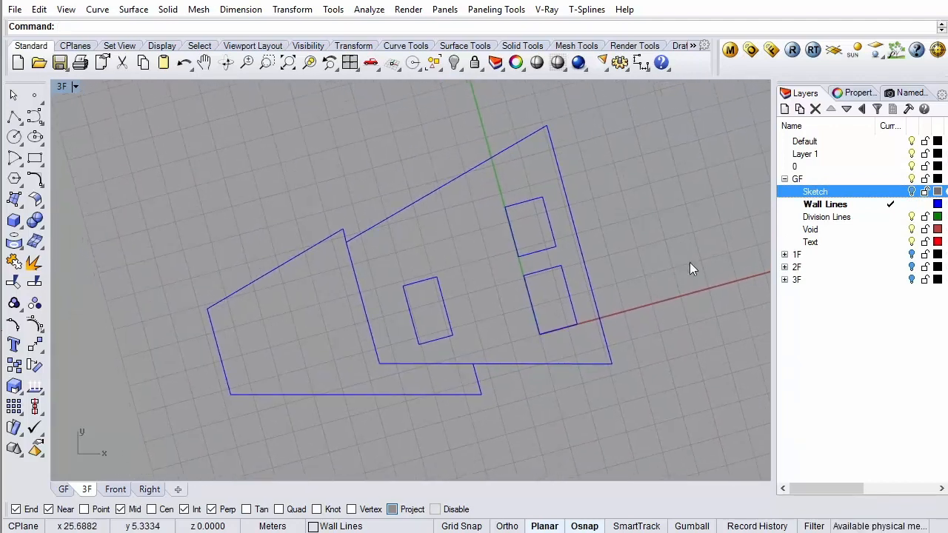
mouse_move(846, 110)
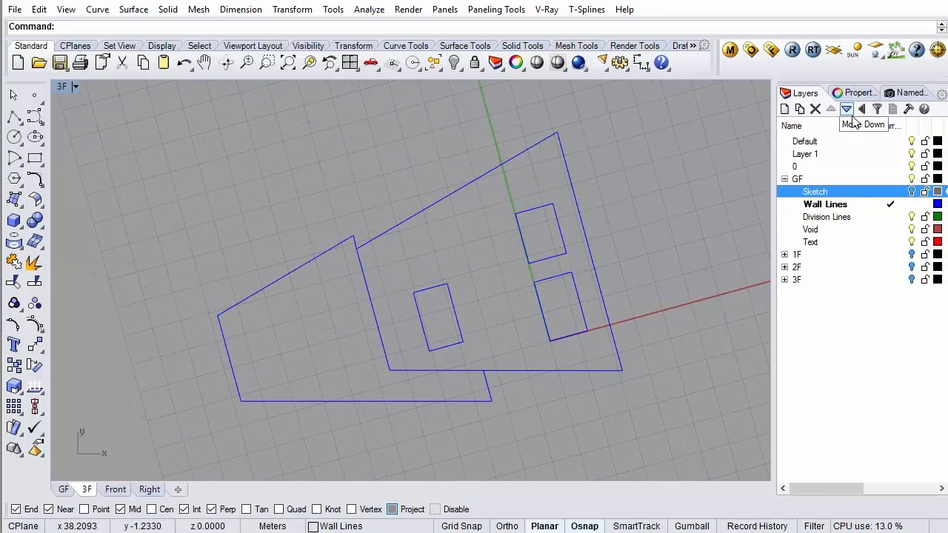
mouse_move(898, 316)
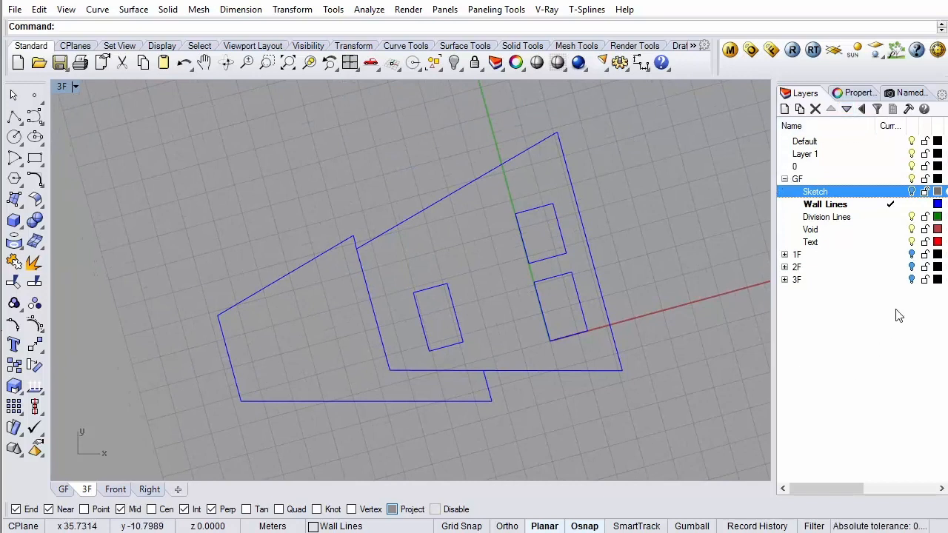
mouse_move(847, 157)
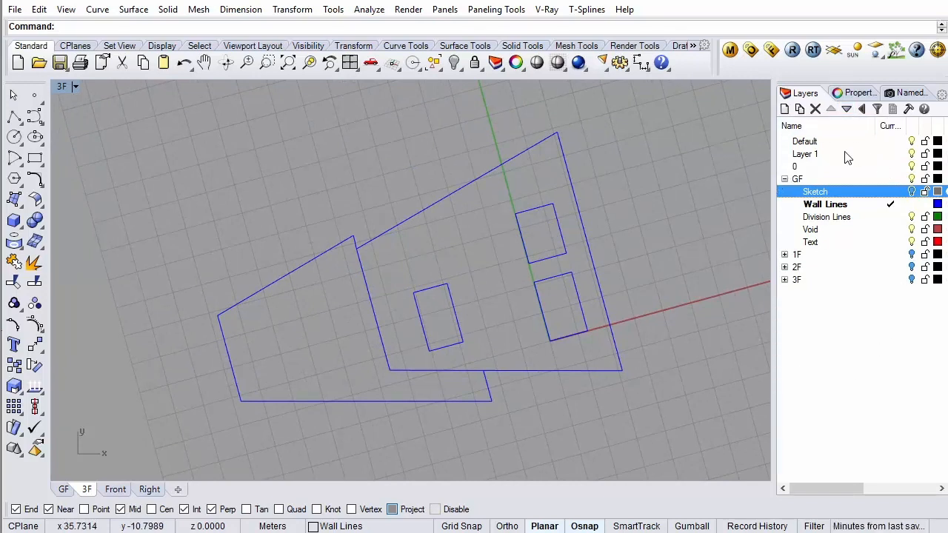